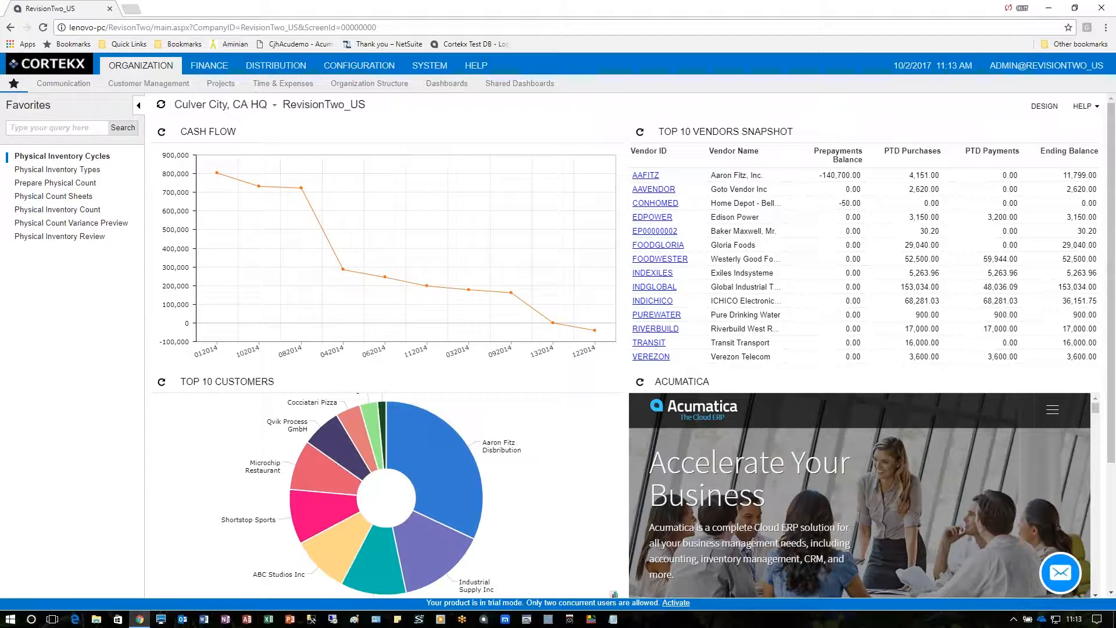
Step: Show the Physical Inventory Cycles list with its annual, monthly and quarterly cycles
{"action": "left_click", "coordinate": [60, 156]}
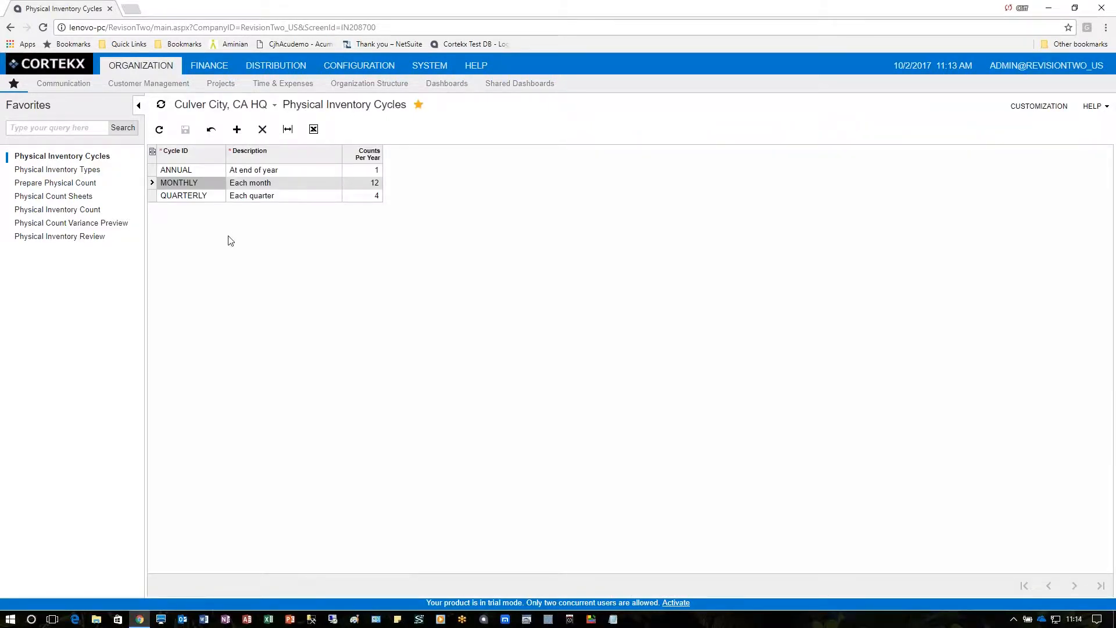
{"action": "mouse_move", "coordinate": [192, 208]}
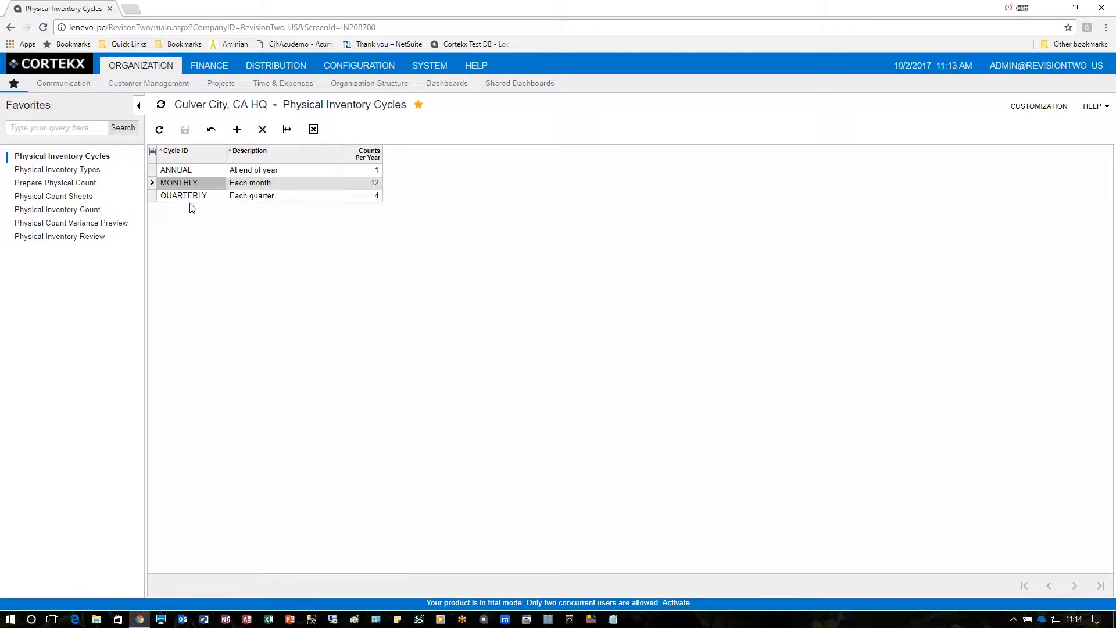
{"action": "left_click", "coordinate": [236, 129]}
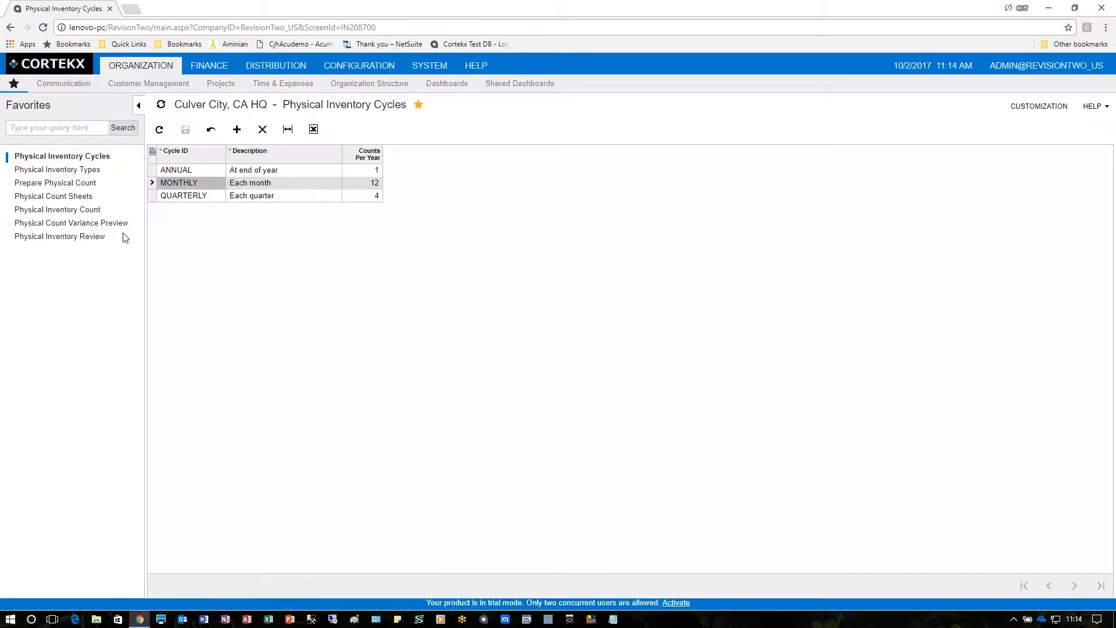
{"action": "mouse_move", "coordinate": [34, 175]}
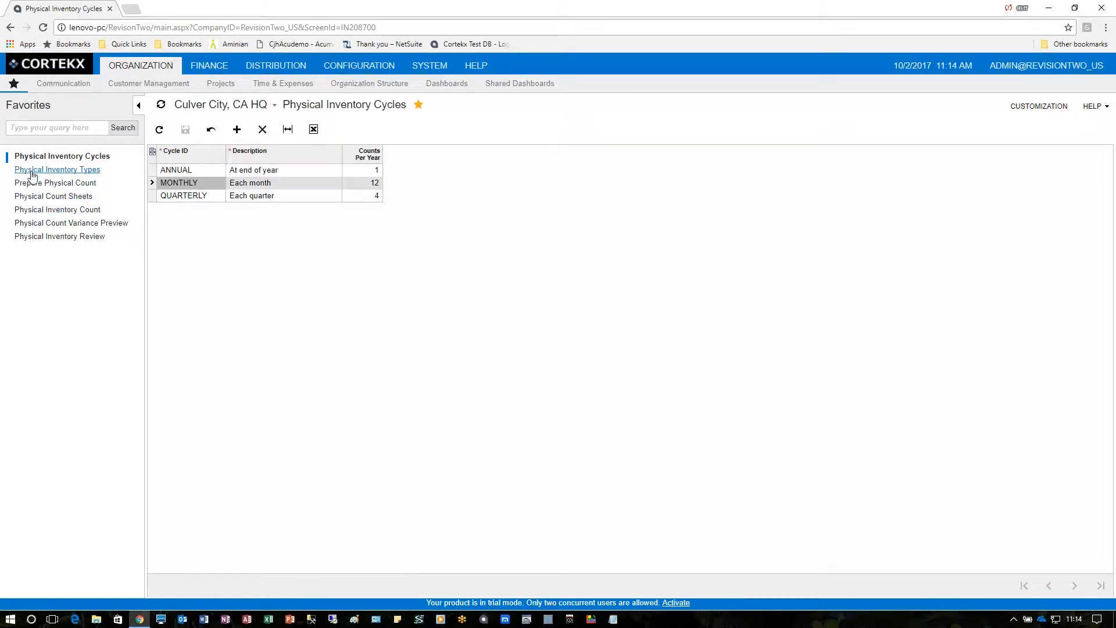
Step: Set the FULLPIC type's generation method to By Cycle and browse cycles without choosing one
{"action": "left_click", "coordinate": [57, 170]}
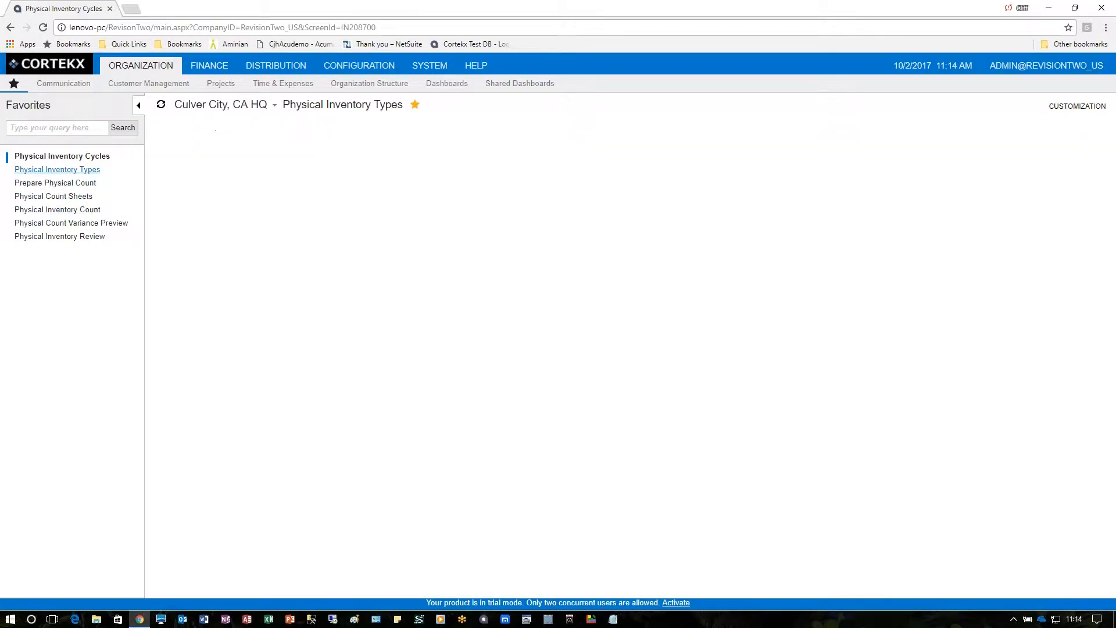
{"action": "left_click", "coordinate": [57, 169]}
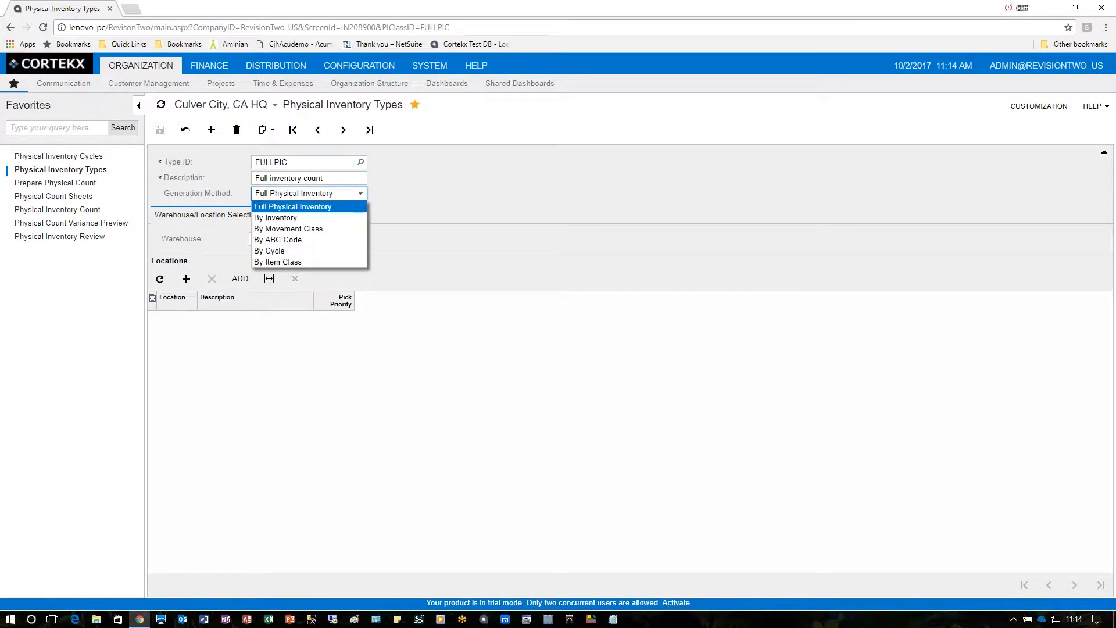
{"action": "left_click", "coordinate": [269, 250]}
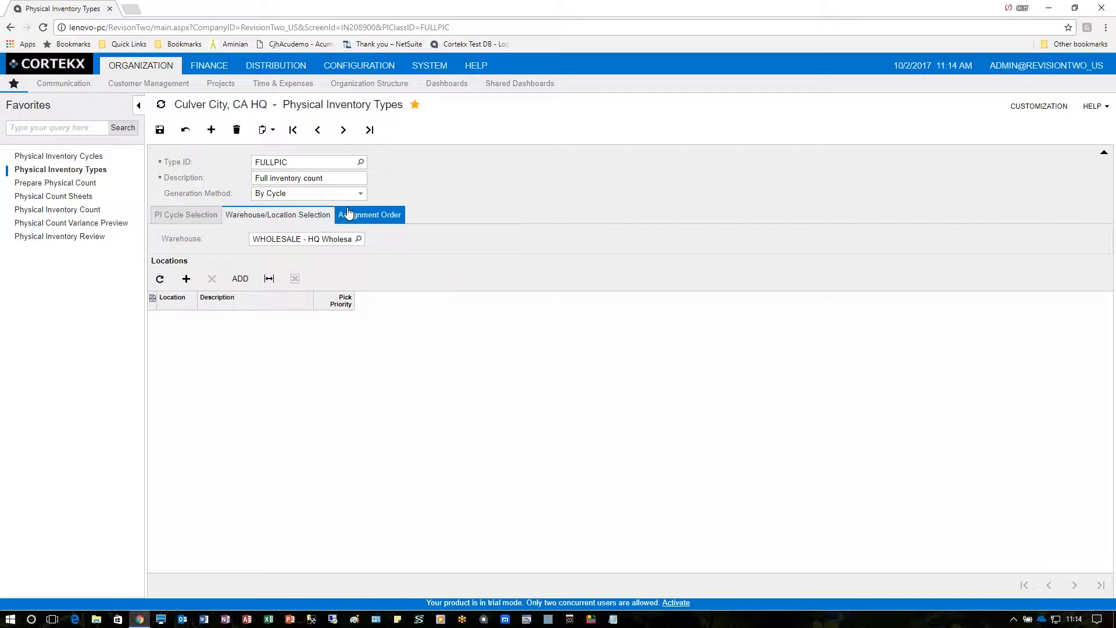
{"action": "left_click", "coordinate": [185, 214]}
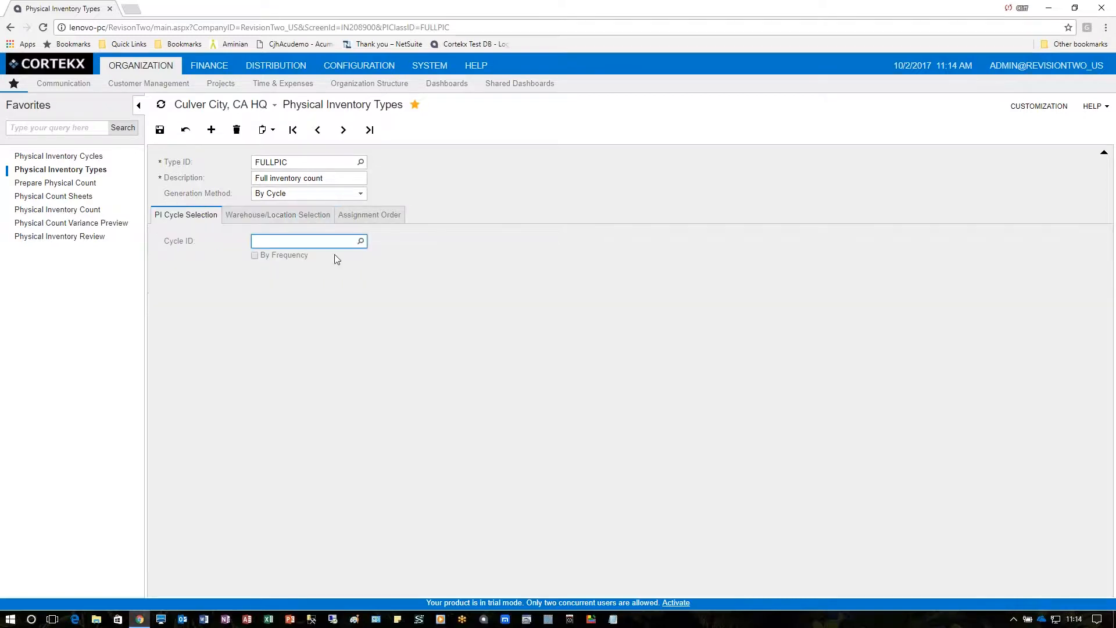
{"action": "left_click", "coordinate": [360, 240]}
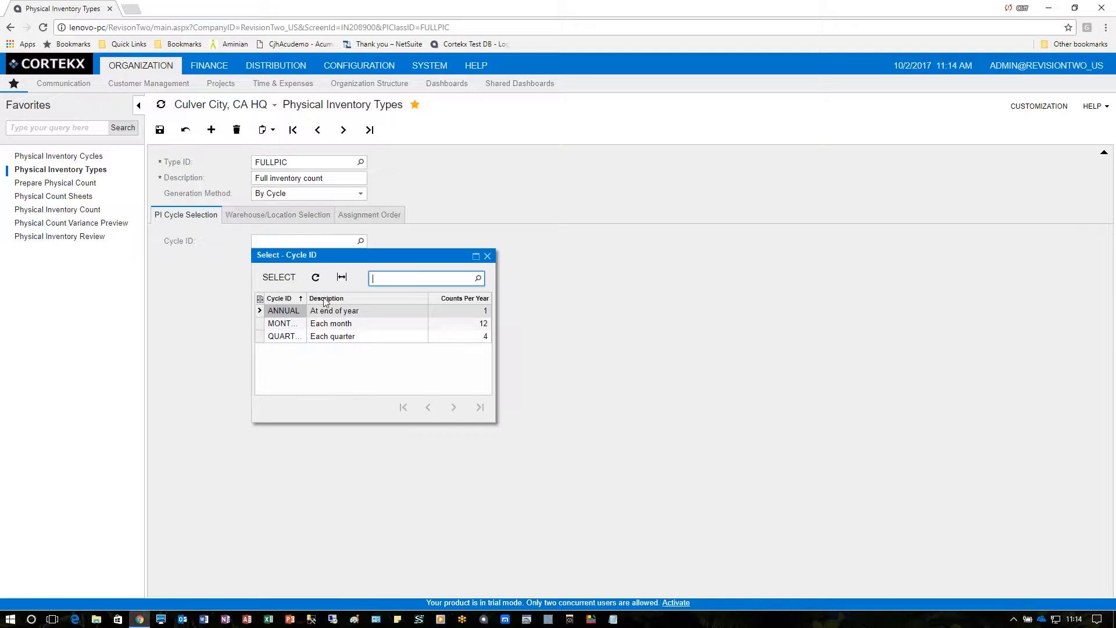
{"action": "left_click", "coordinate": [487, 256]}
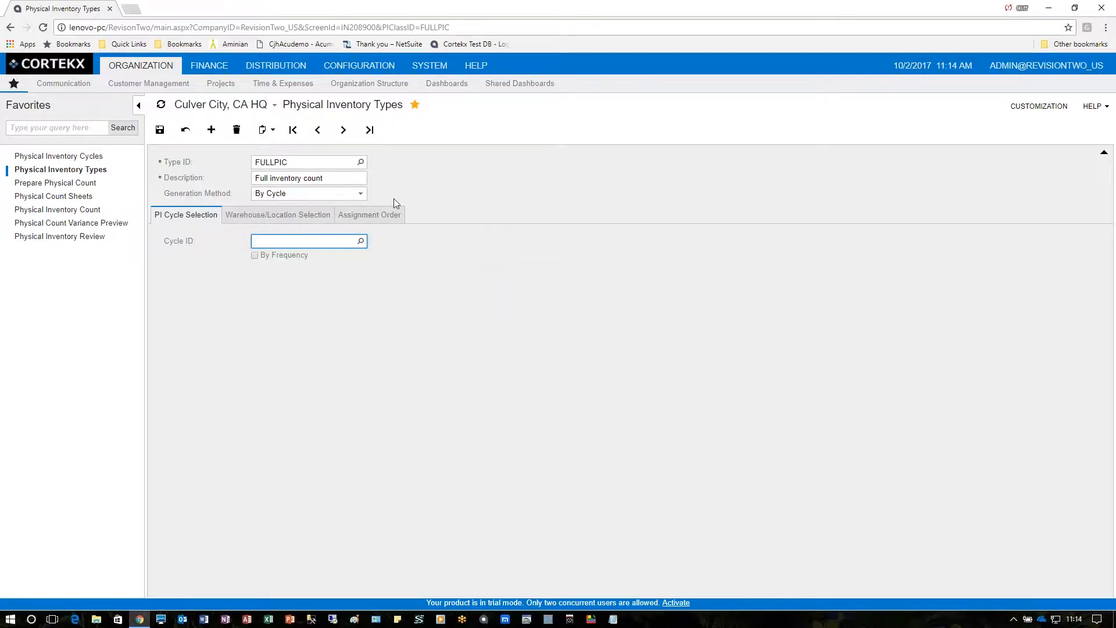
Step: Load the ITEMS type, discarding changes, and review its List Of Items selection of five laptops
{"action": "left_click", "coordinate": [360, 161]}
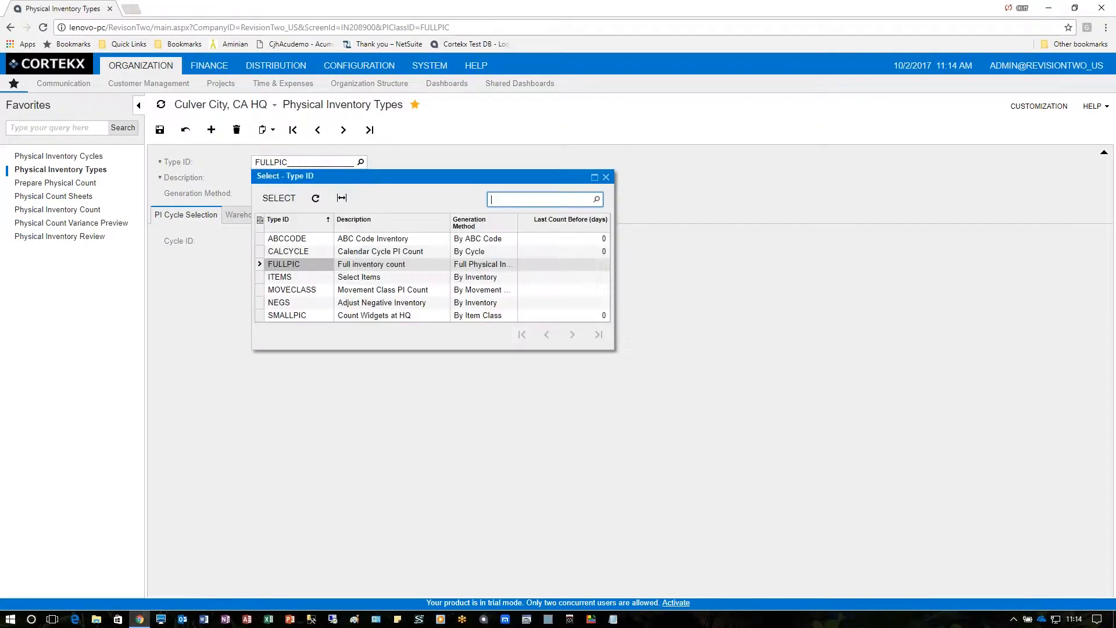
{"action": "left_click", "coordinate": [289, 277]}
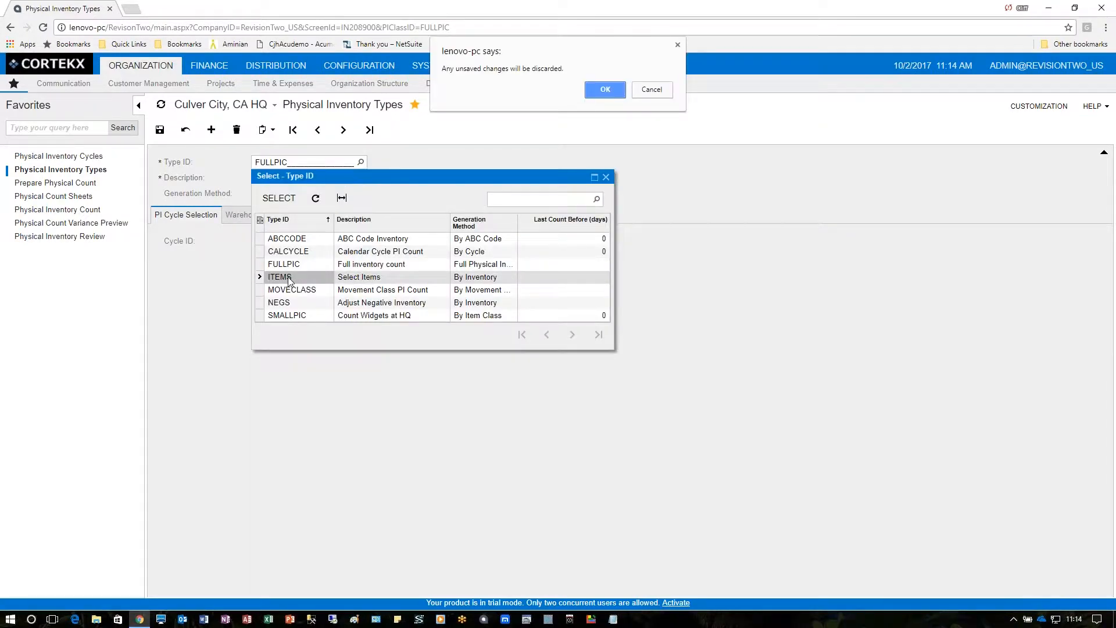
{"action": "left_click", "coordinate": [604, 89]}
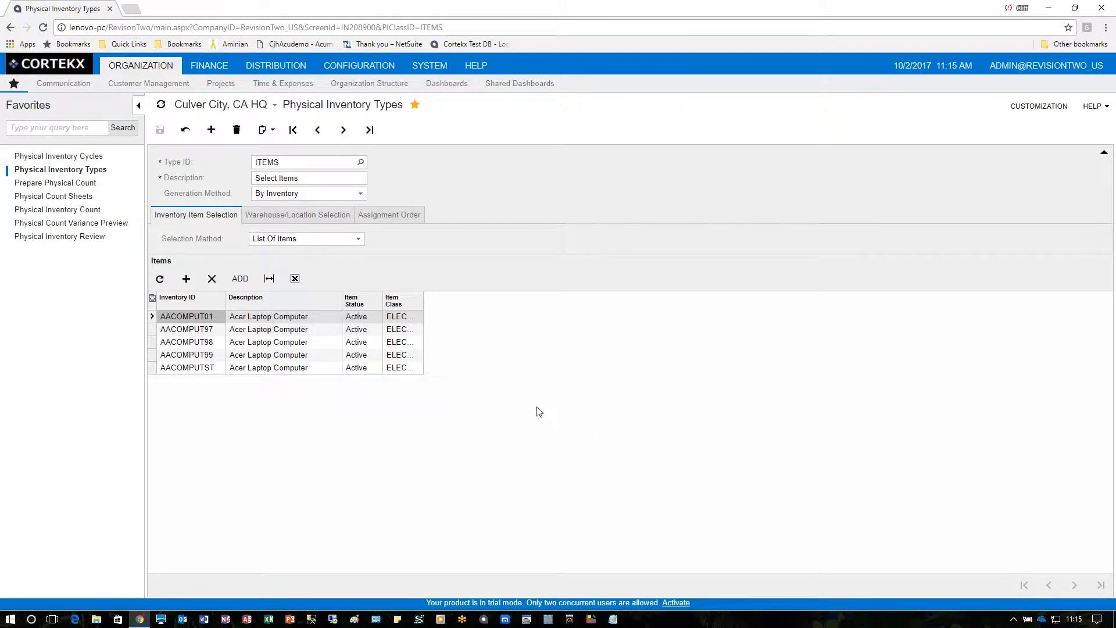
{"action": "mouse_move", "coordinate": [292, 263]}
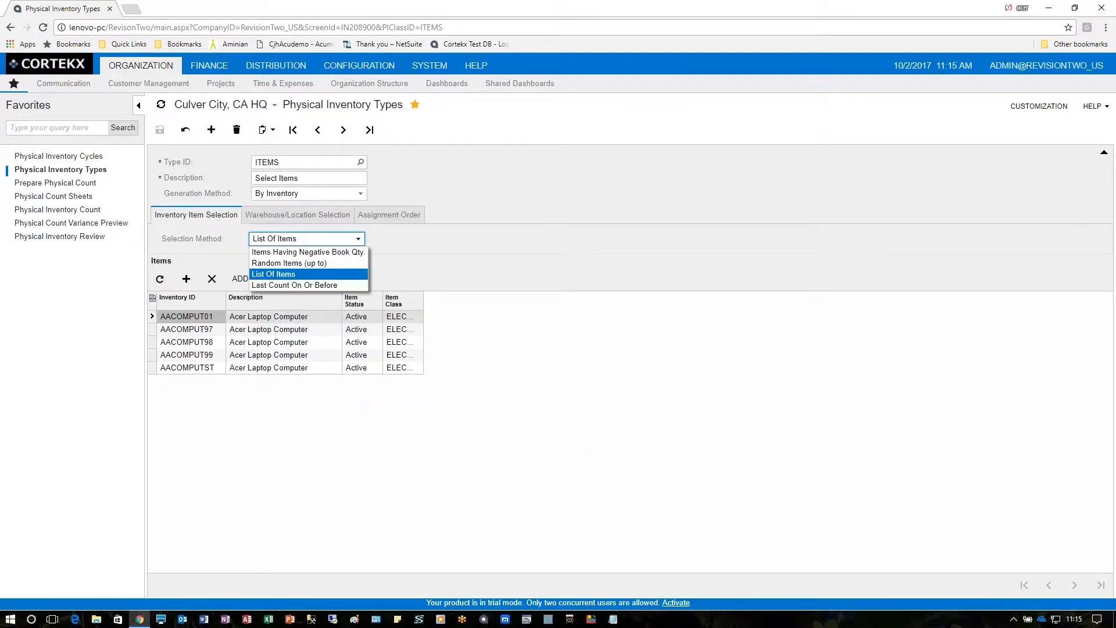
{"action": "mouse_move", "coordinate": [308, 252]}
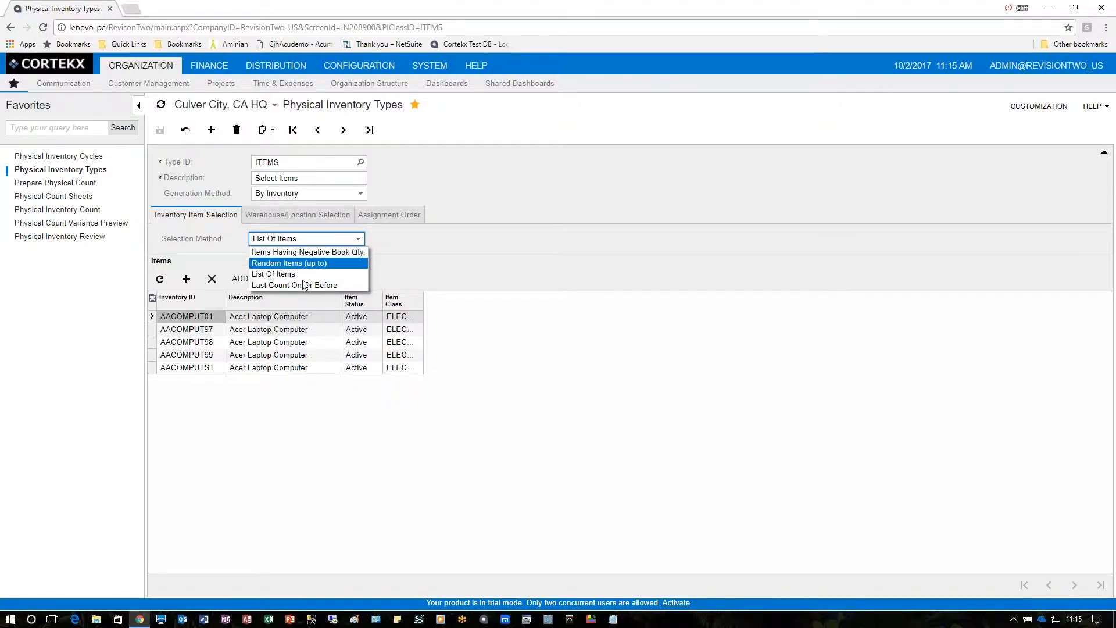
{"action": "mouse_move", "coordinate": [313, 289]}
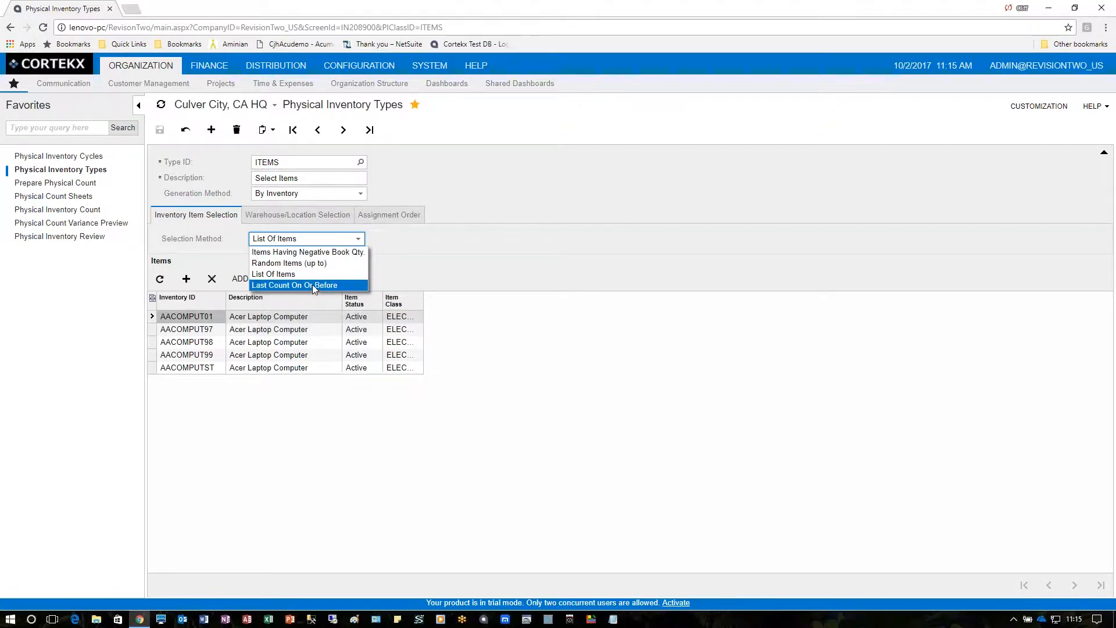
{"action": "mouse_move", "coordinate": [292, 273]}
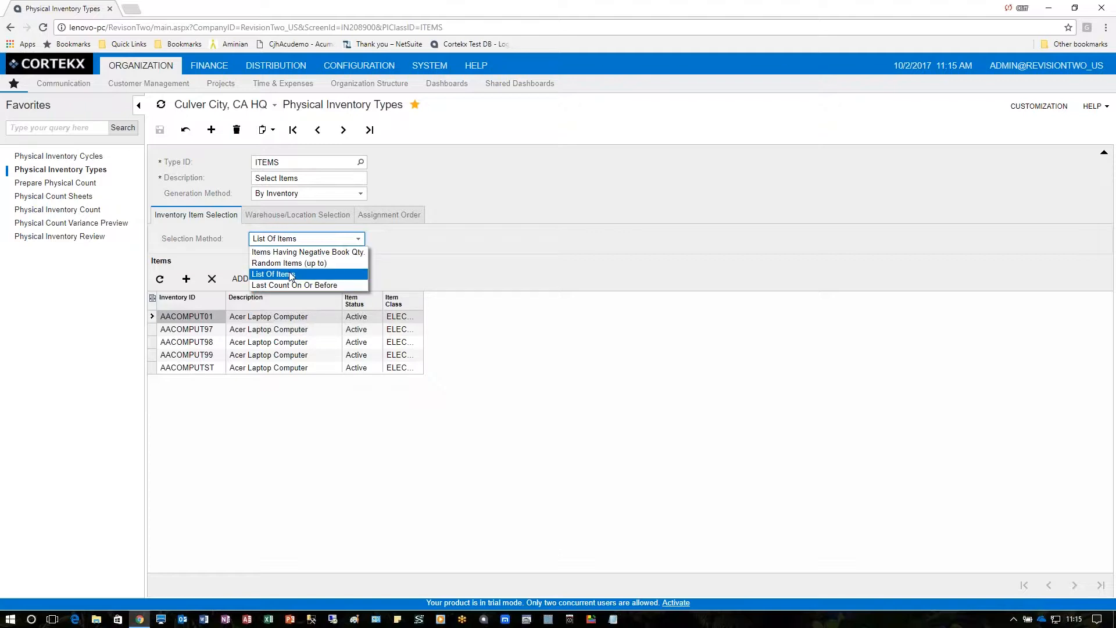
{"action": "left_click", "coordinate": [274, 274]}
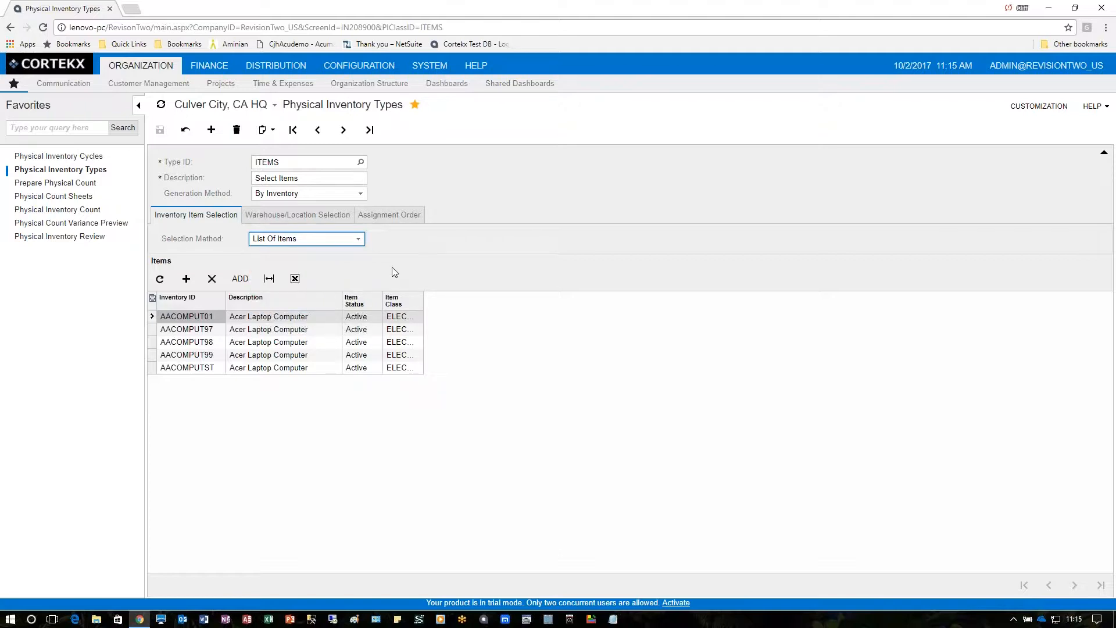
{"action": "mouse_move", "coordinate": [177, 329]}
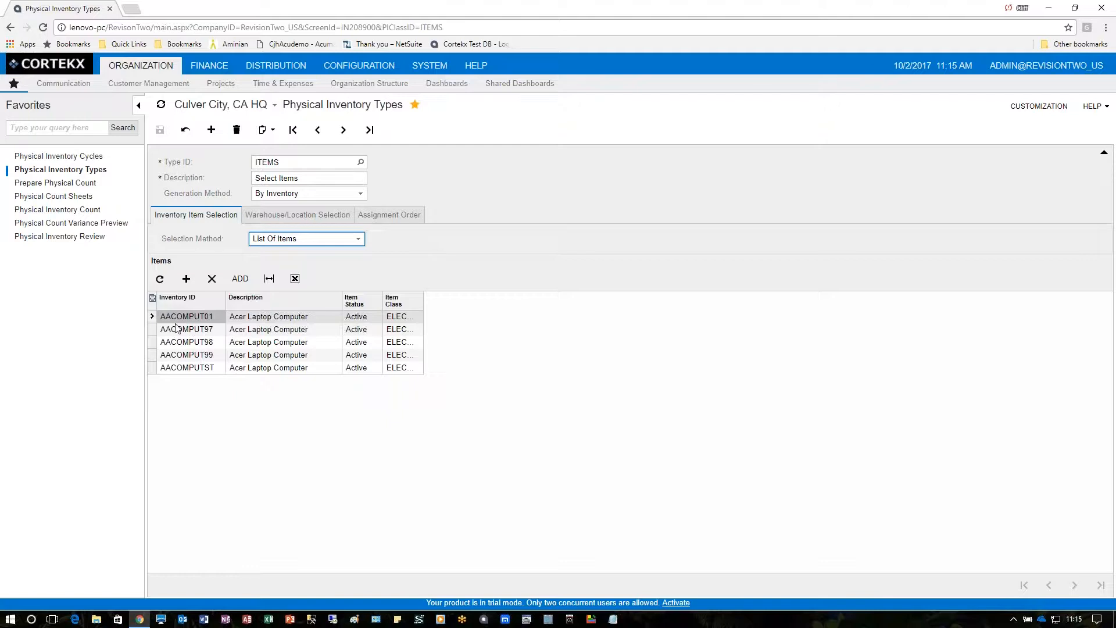
{"action": "mouse_move", "coordinate": [177, 319]}
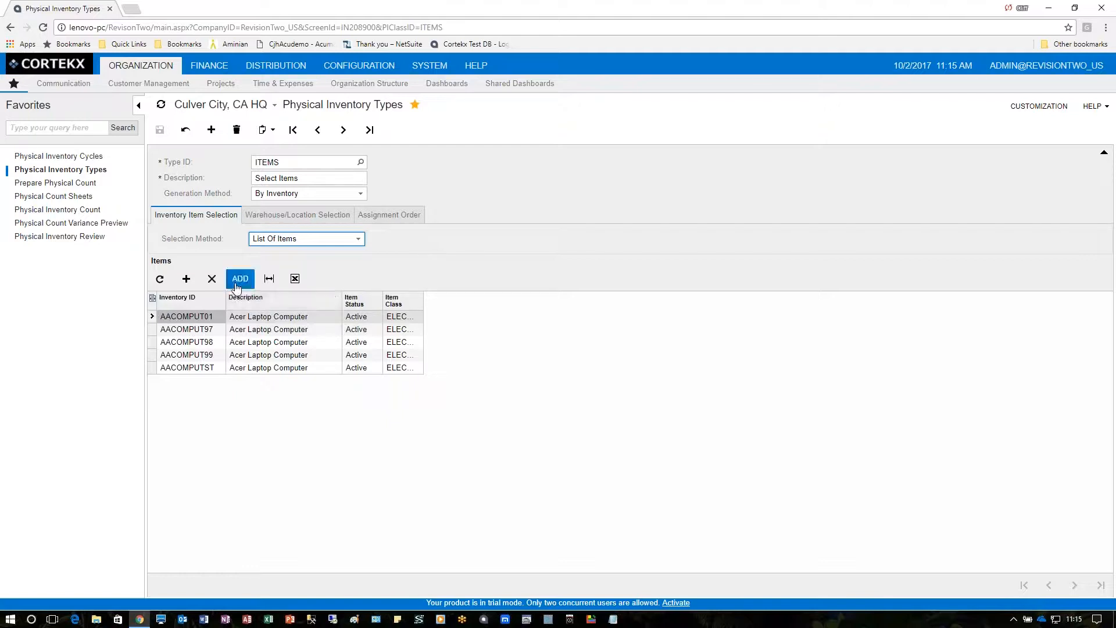
{"action": "left_click", "coordinate": [239, 278]}
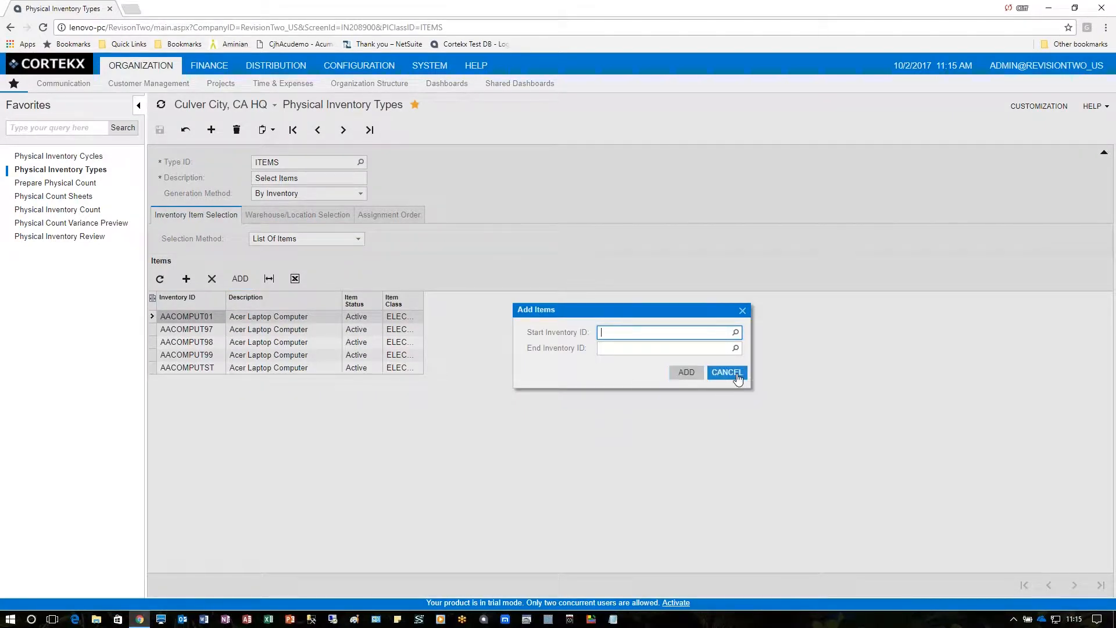
{"action": "left_click", "coordinate": [727, 372]}
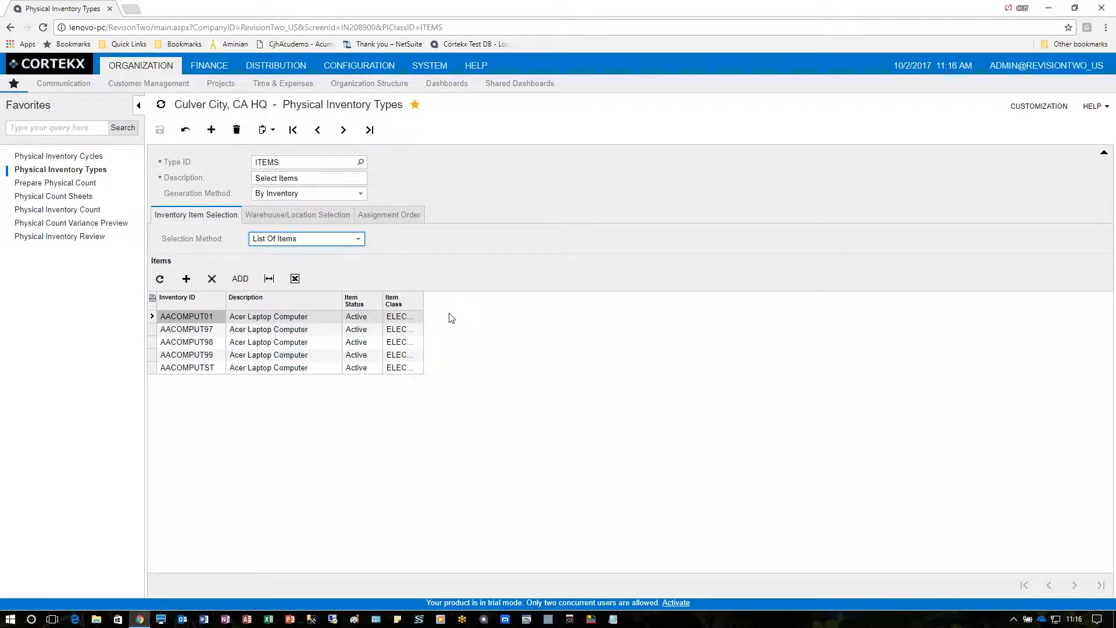
Step: Review ITEMS' WHOLESALE warehouse with no locations and its location-then-inventory-ID line order
{"action": "left_click", "coordinate": [298, 215]}
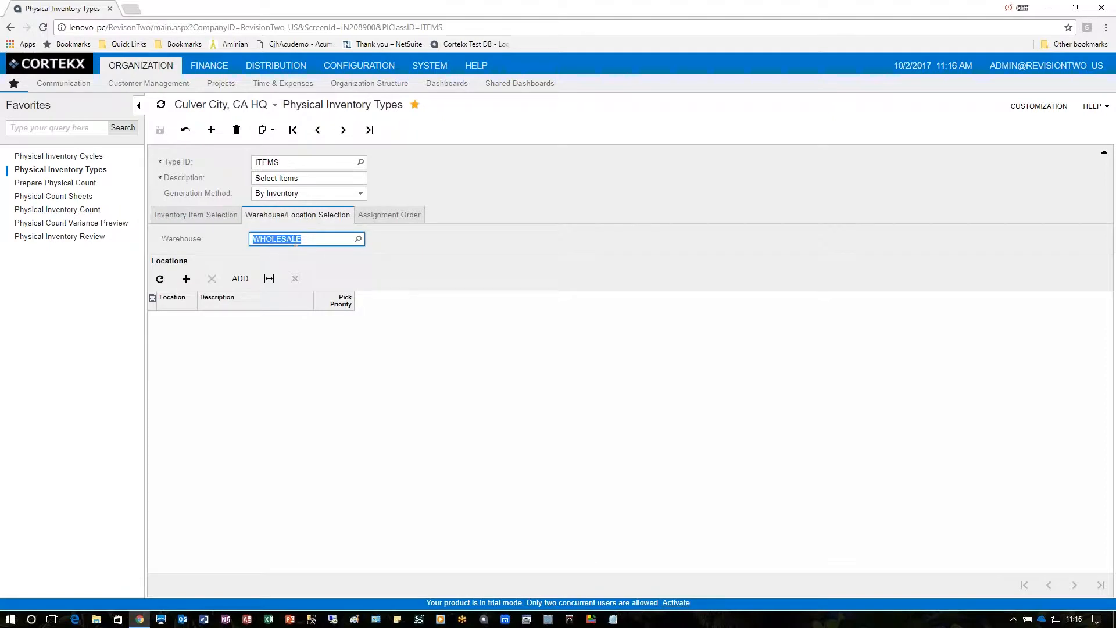
{"action": "left_click", "coordinate": [389, 215]}
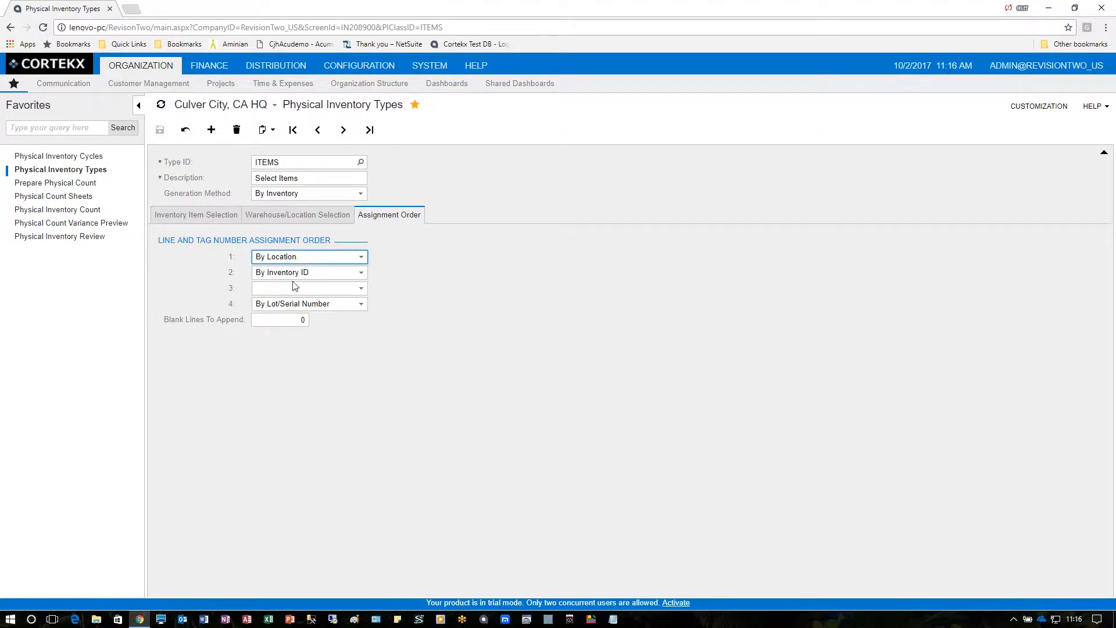
{"action": "left_click", "coordinate": [195, 214]}
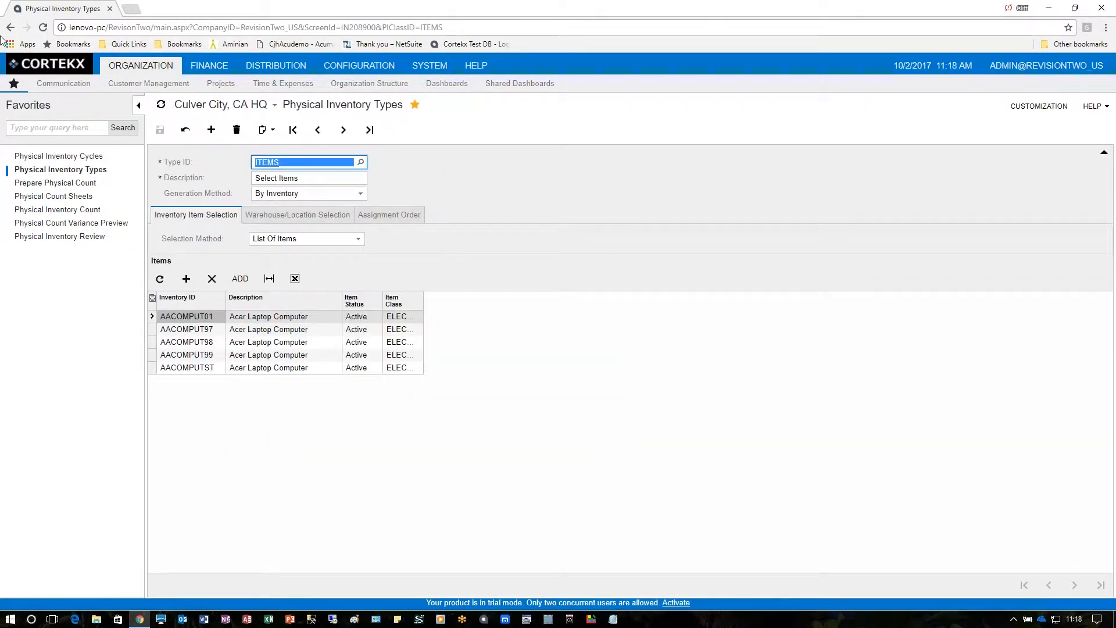
Step: Preview nine WHOLESALE count lines for type ITEMS, checking location and inventory criteria
{"action": "left_click", "coordinate": [54, 182]}
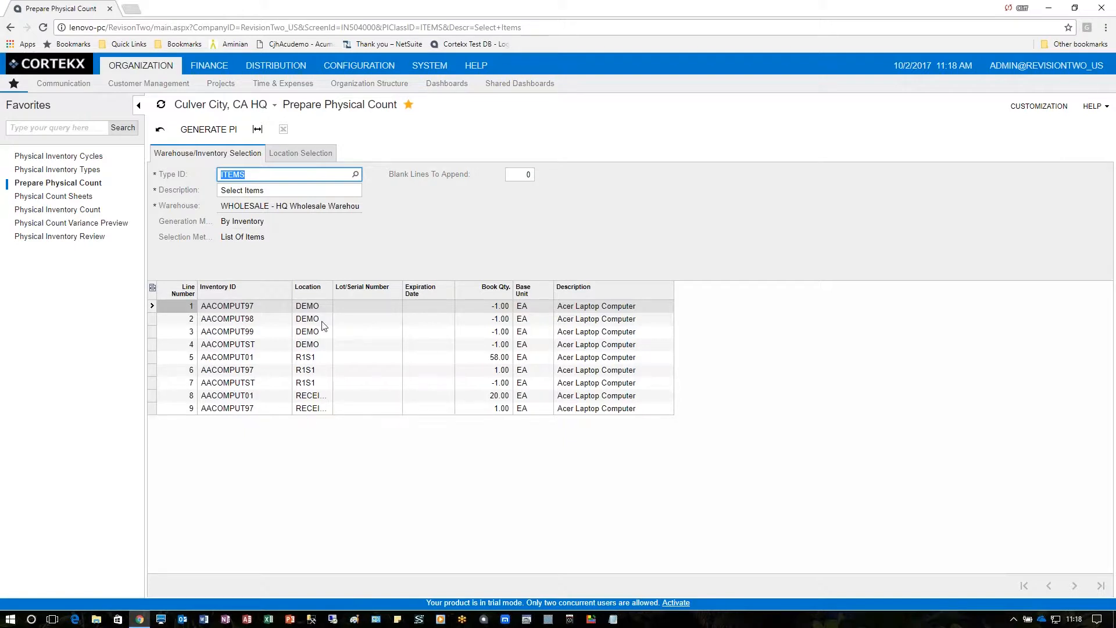
{"action": "mouse_move", "coordinate": [314, 388]}
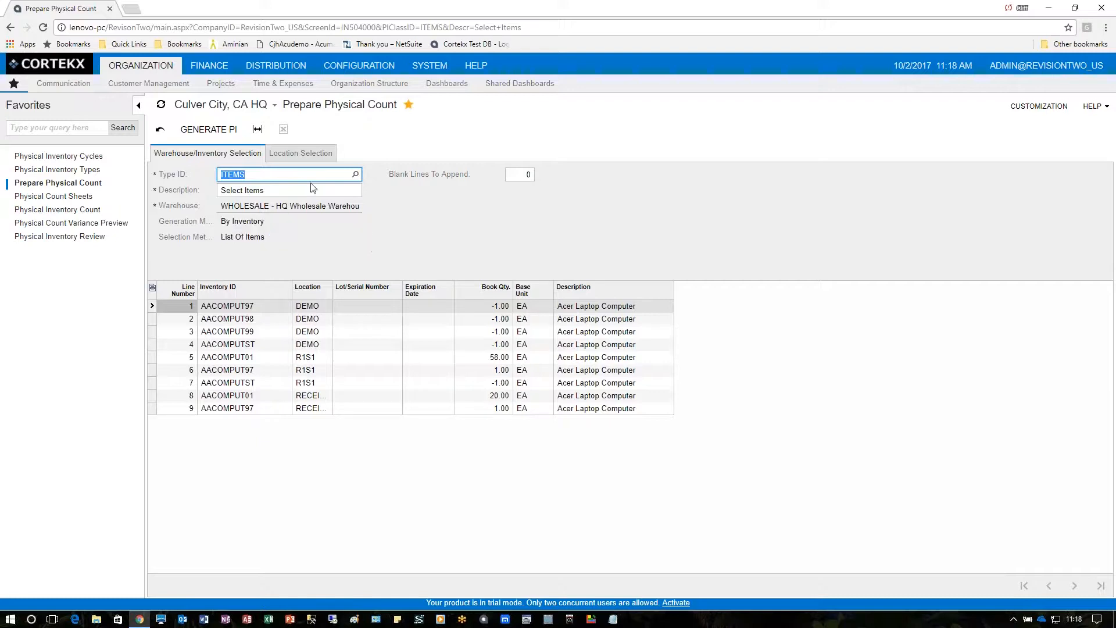
{"action": "left_click", "coordinate": [300, 152]}
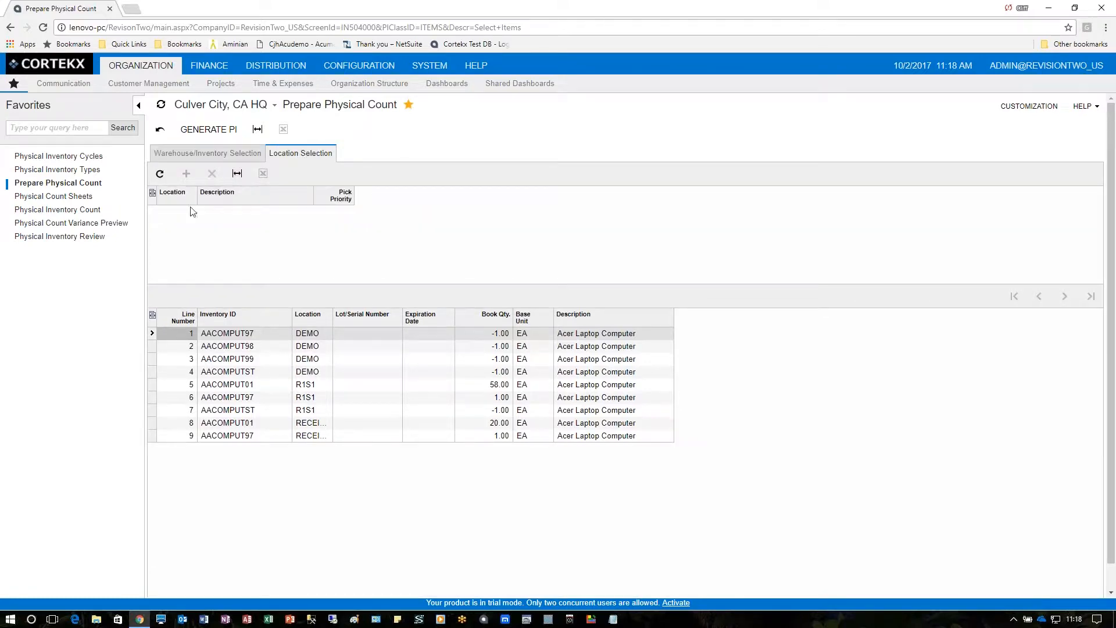
{"action": "mouse_move", "coordinate": [202, 180]}
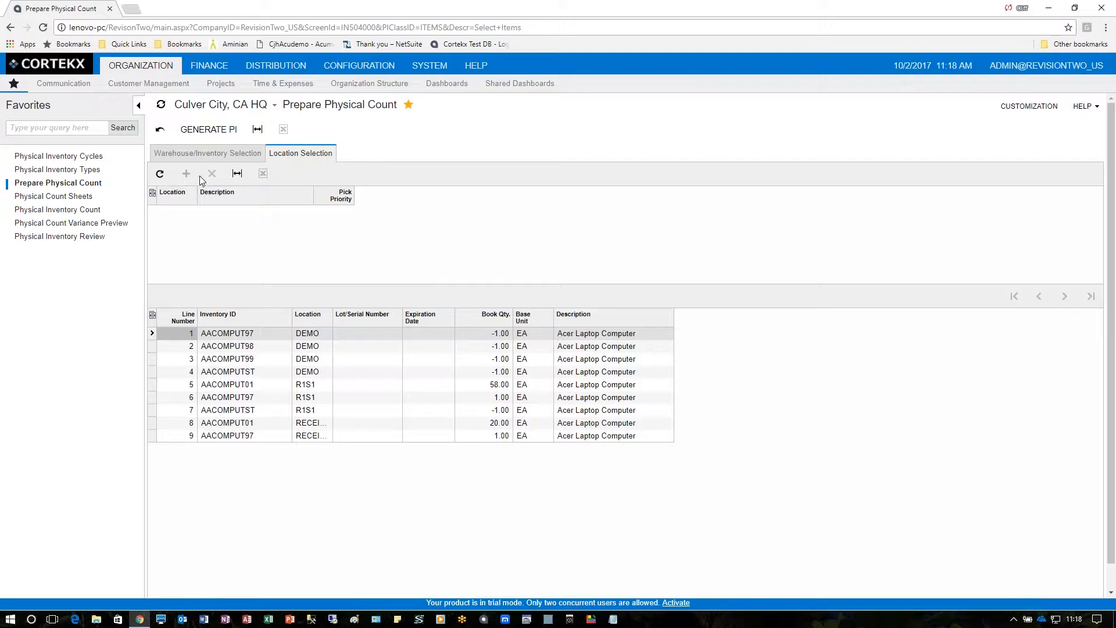
{"action": "left_click", "coordinate": [207, 153]}
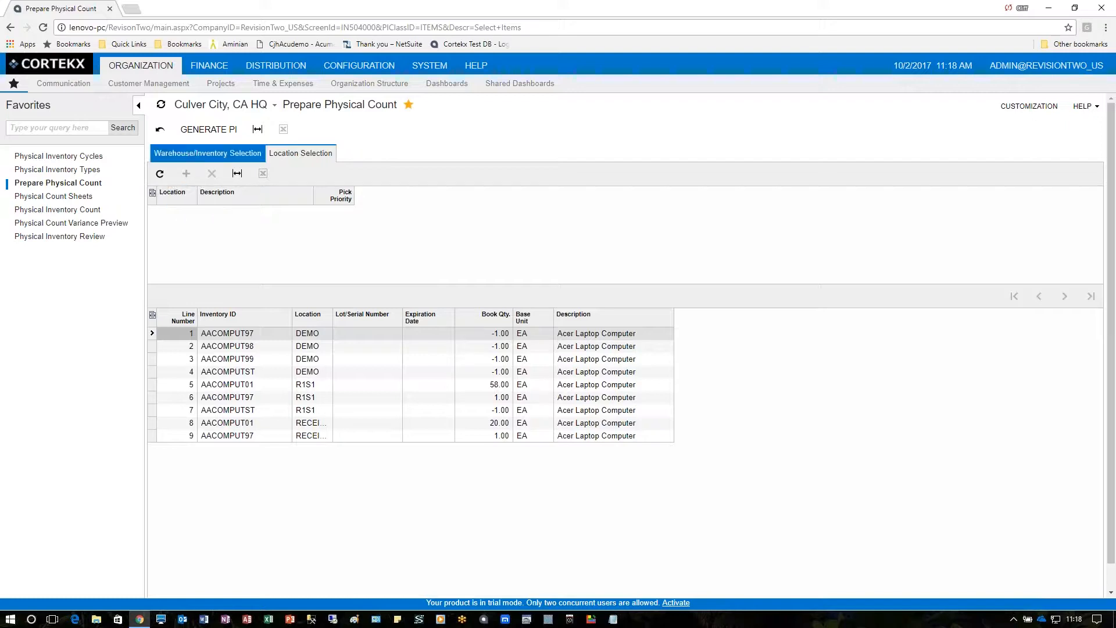
{"action": "left_click", "coordinate": [207, 153]}
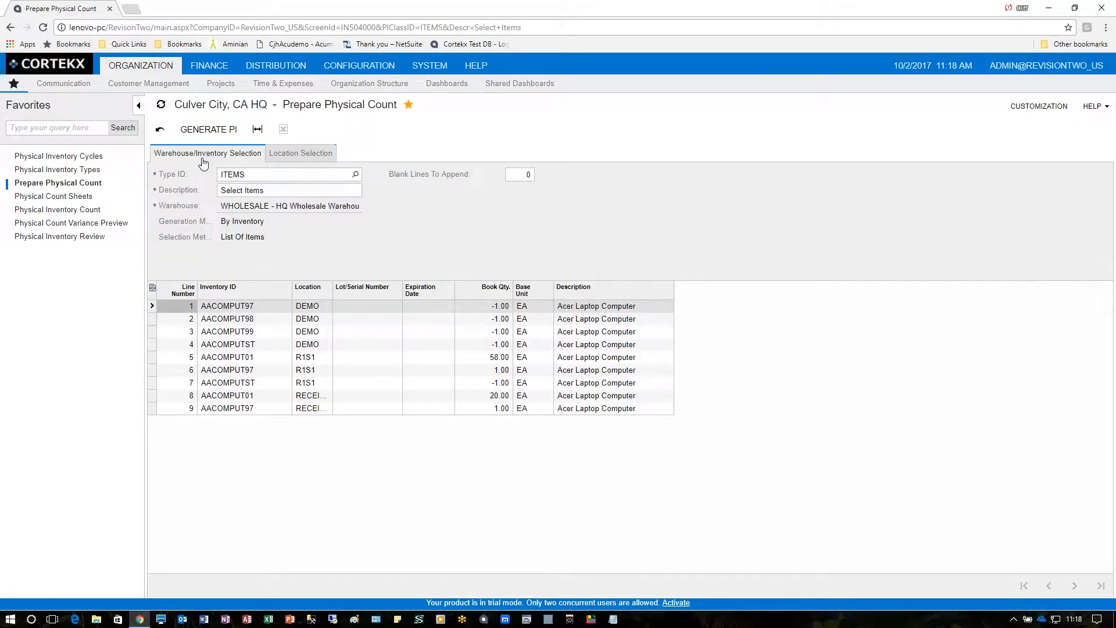
{"action": "left_click", "coordinate": [278, 174]}
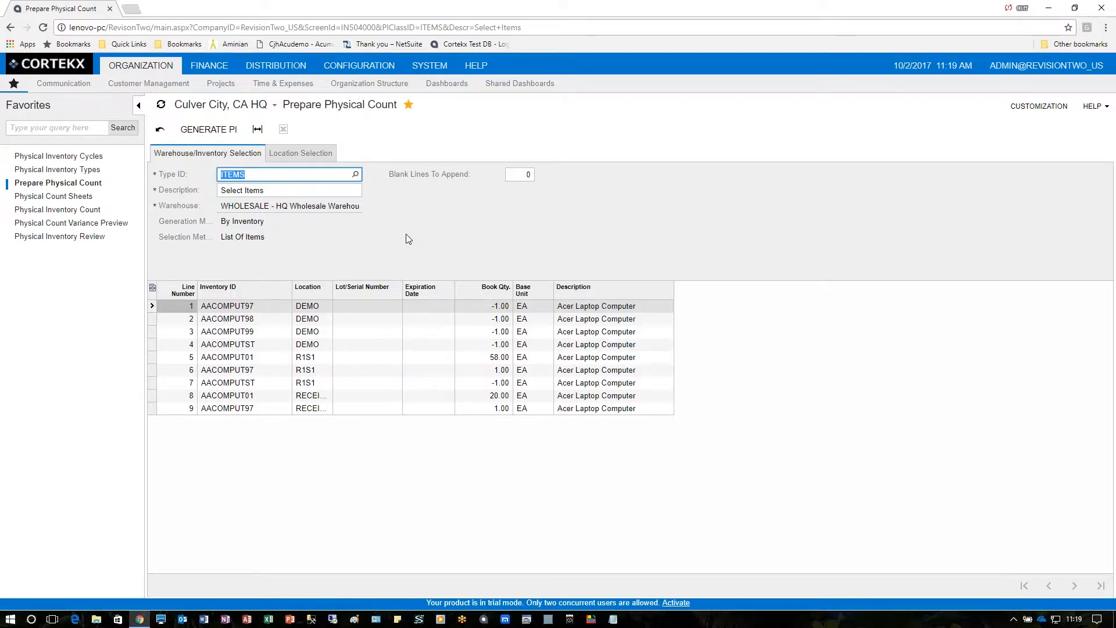
{"action": "mouse_move", "coordinate": [1008, 503]}
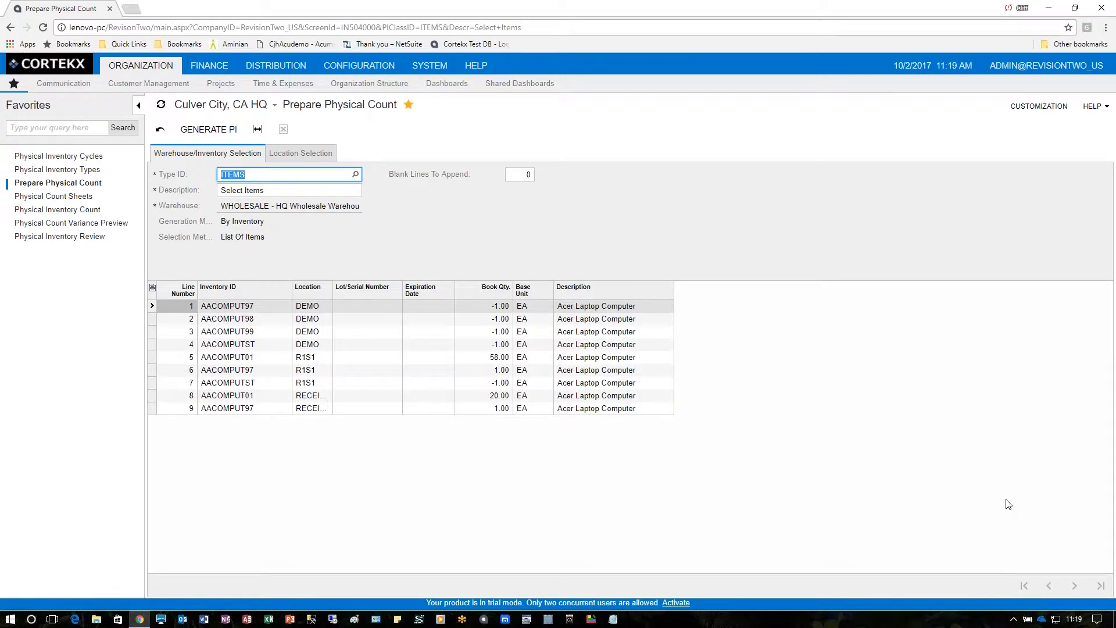
Step: Generate physical count 000007 and run its Physical Count Sheets report
{"action": "left_click", "coordinate": [275, 65]}
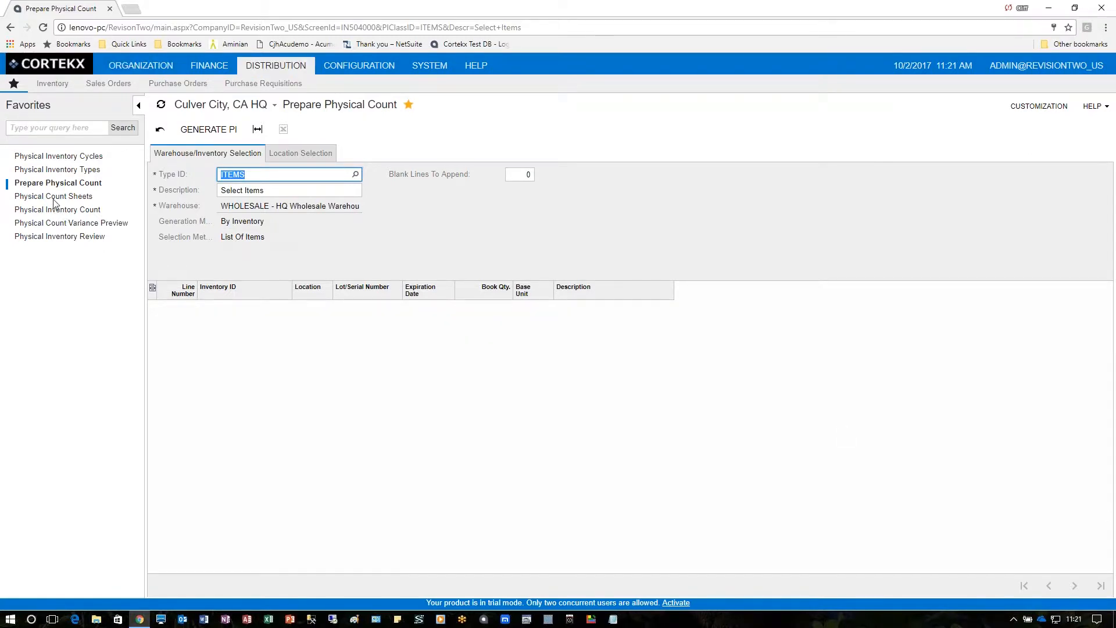
{"action": "left_click", "coordinate": [54, 196]}
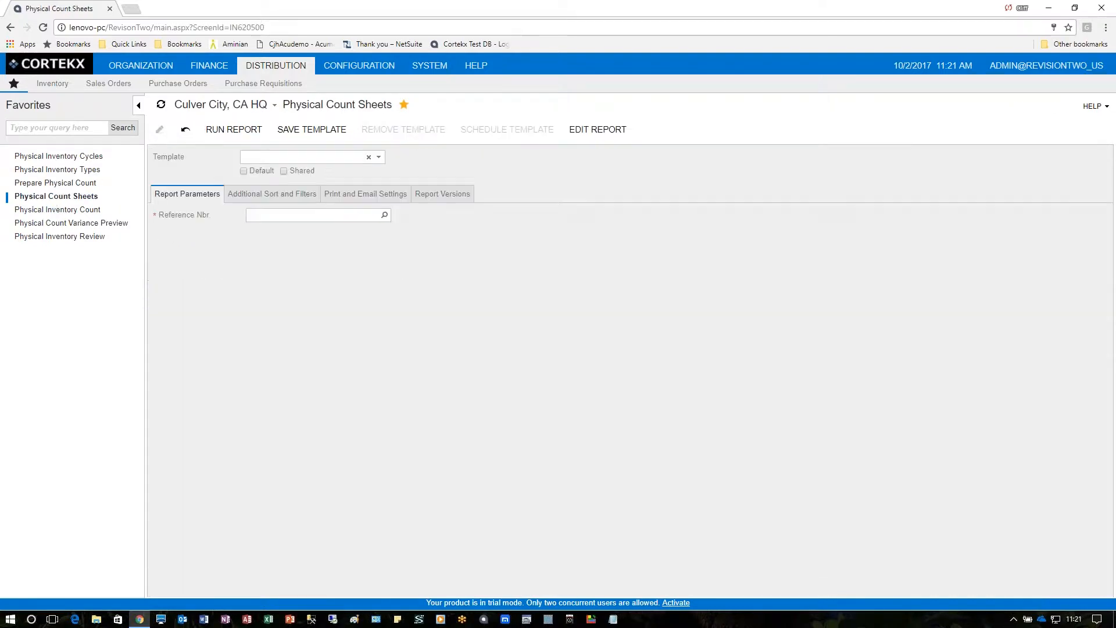
{"action": "left_click", "coordinate": [384, 215]}
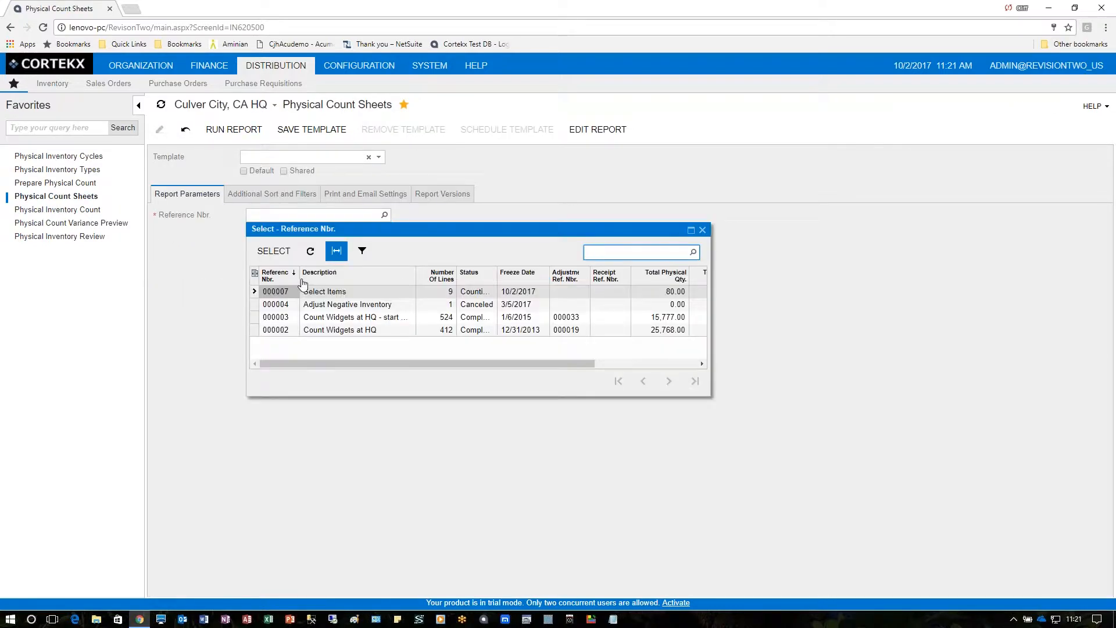
{"action": "double_click", "coordinate": [276, 291]}
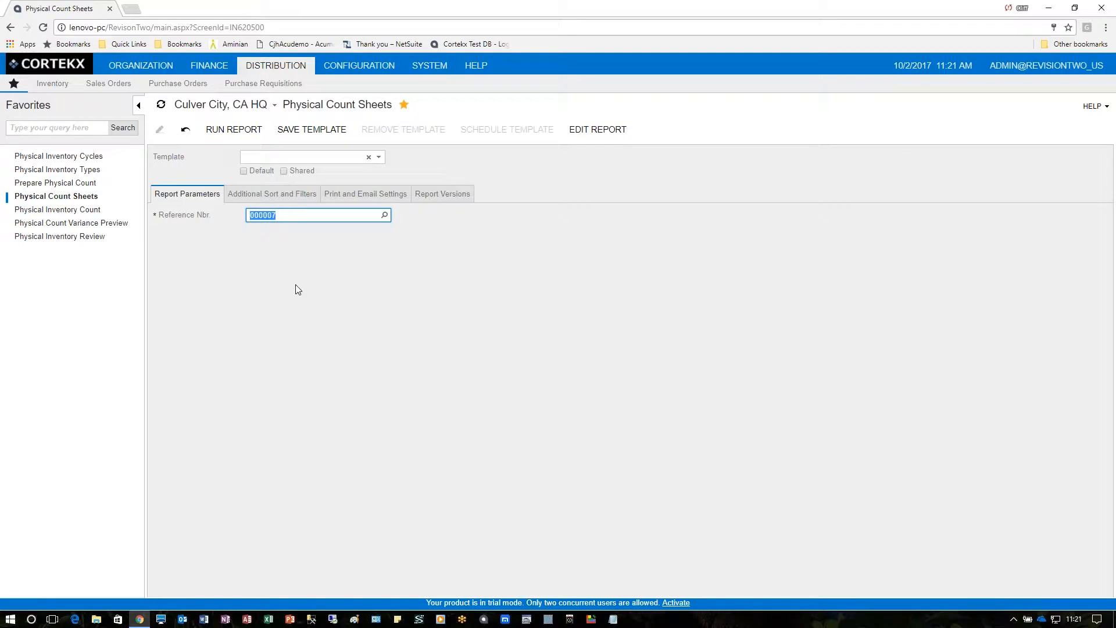
{"action": "left_click", "coordinate": [234, 129]}
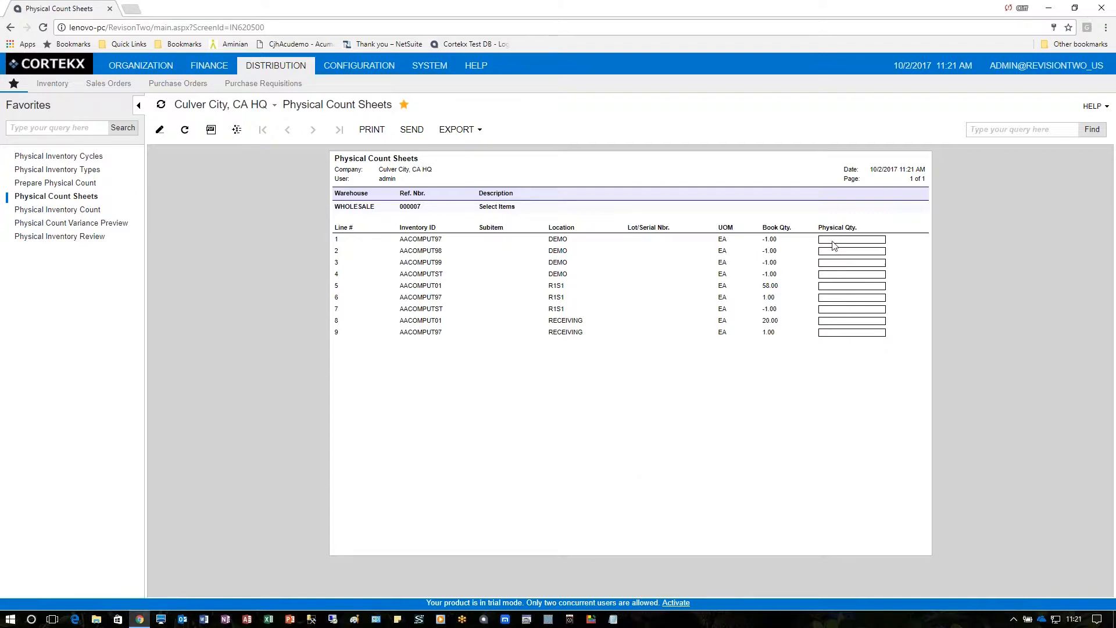
{"action": "mouse_move", "coordinate": [811, 325]}
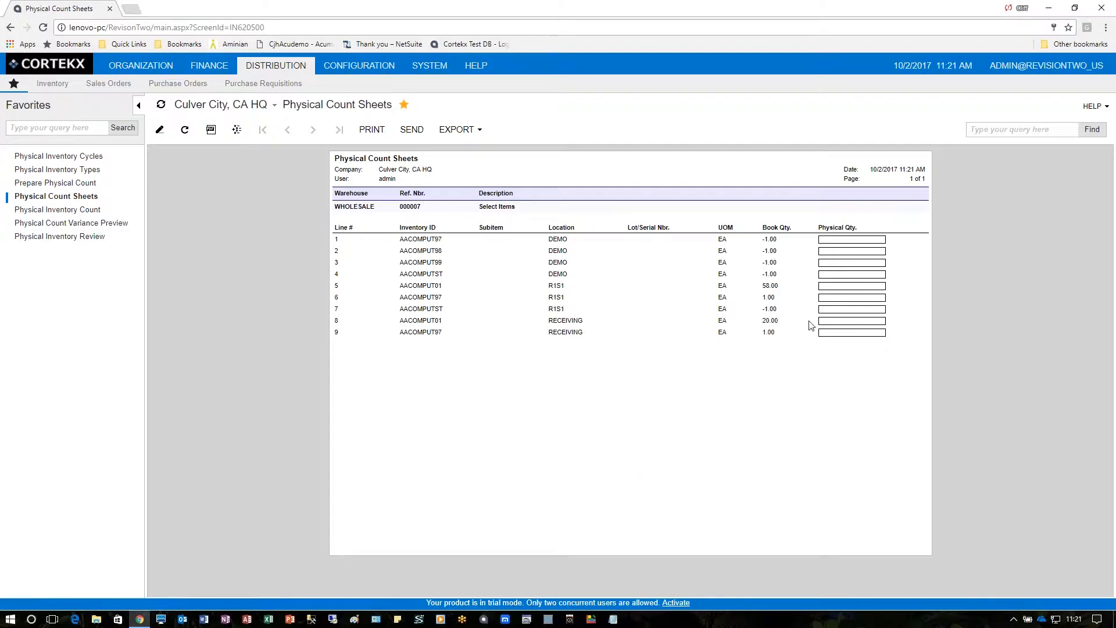
{"action": "mouse_move", "coordinate": [787, 237]}
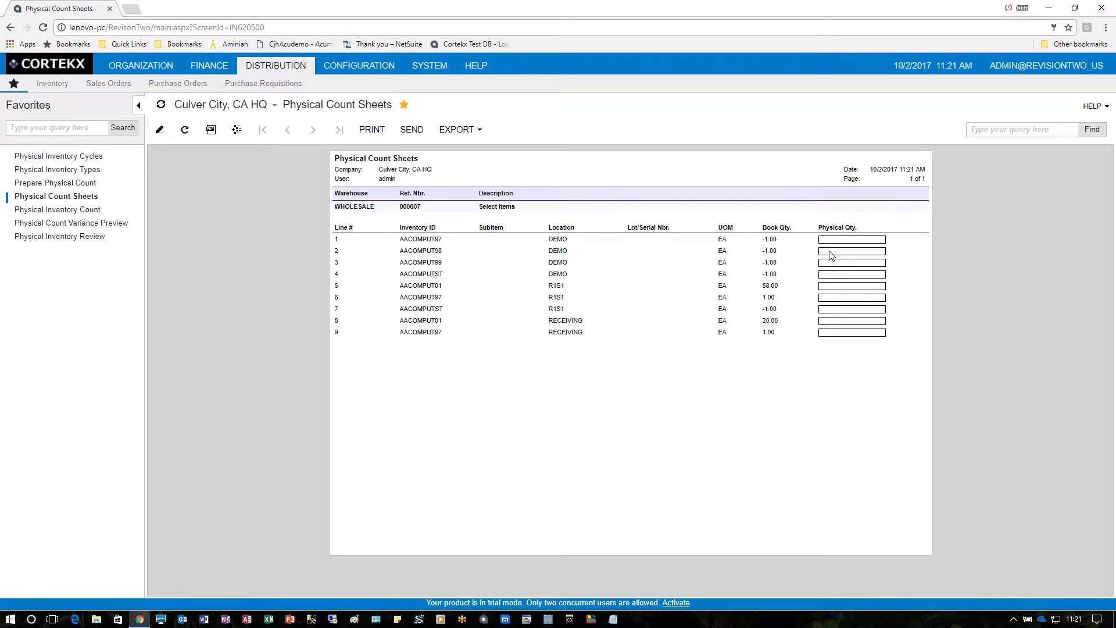
{"action": "mouse_move", "coordinate": [835, 241]}
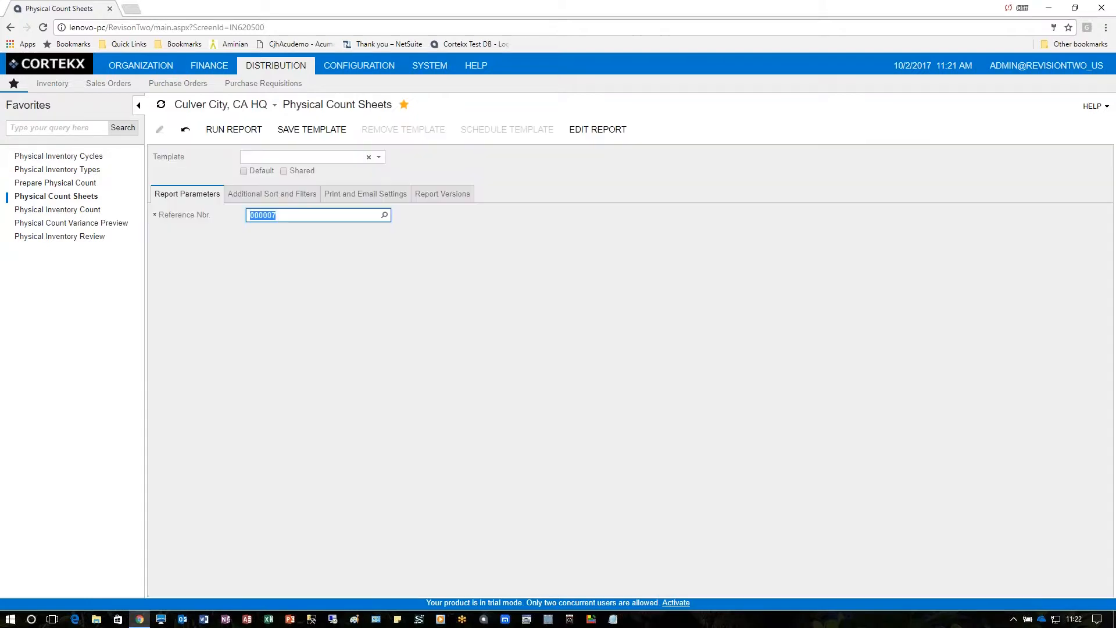
{"action": "mouse_move", "coordinate": [477, 403]}
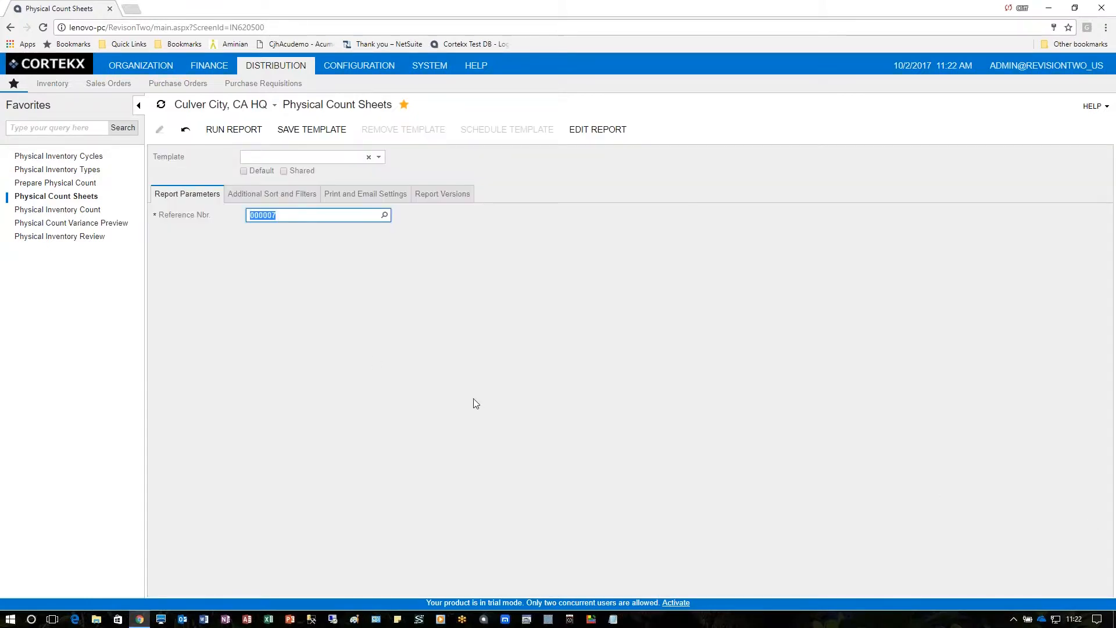
{"action": "mouse_move", "coordinate": [77, 227]}
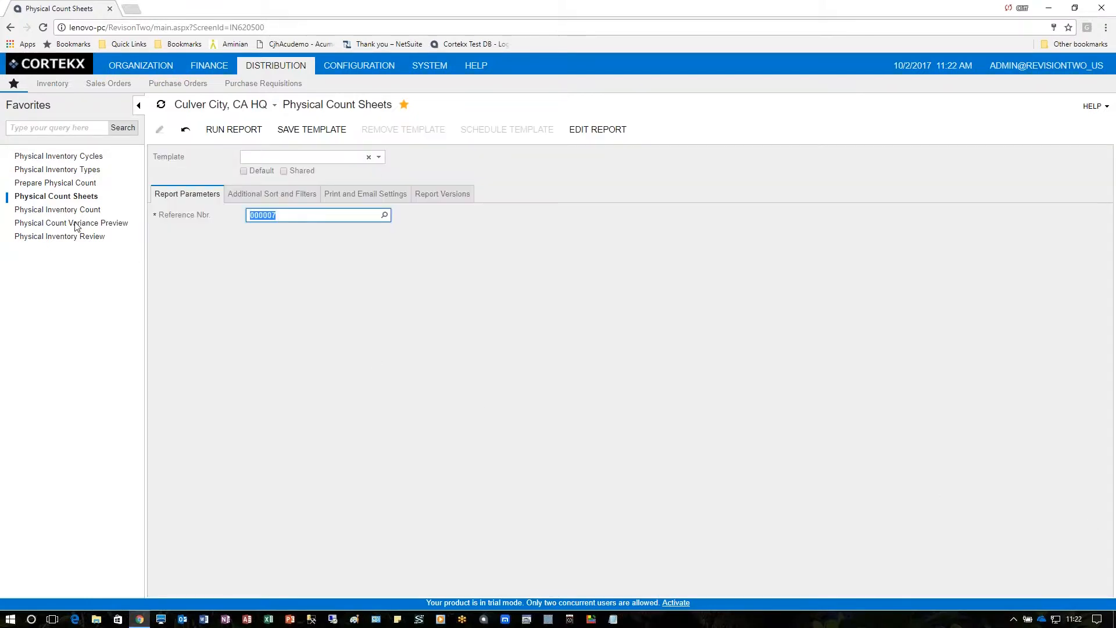
{"action": "left_click", "coordinate": [58, 210]}
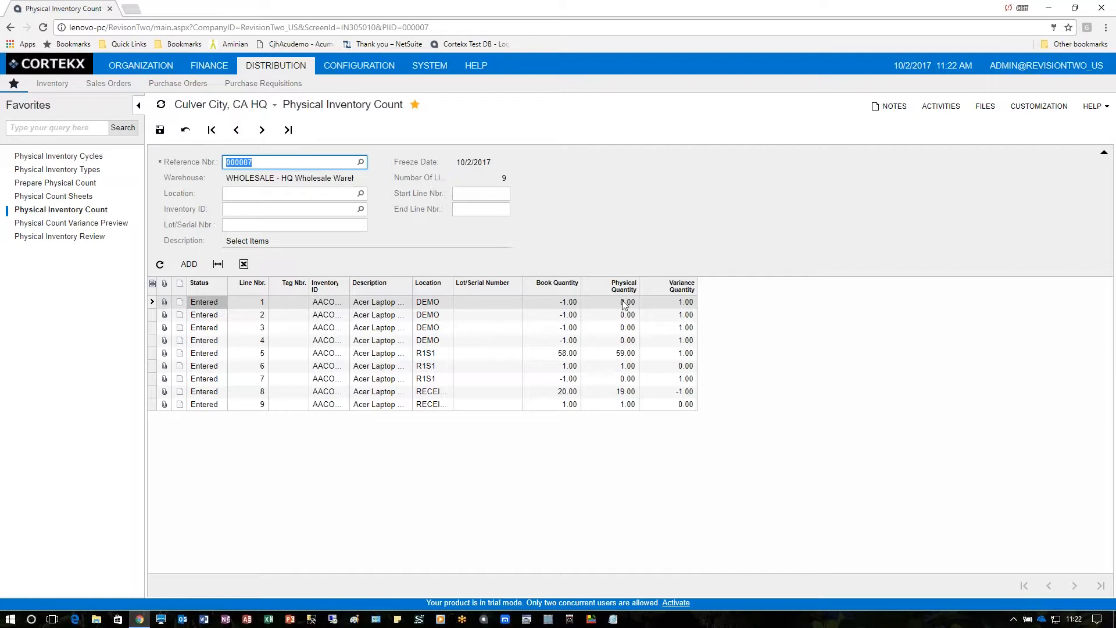
{"action": "mouse_move", "coordinate": [591, 307]}
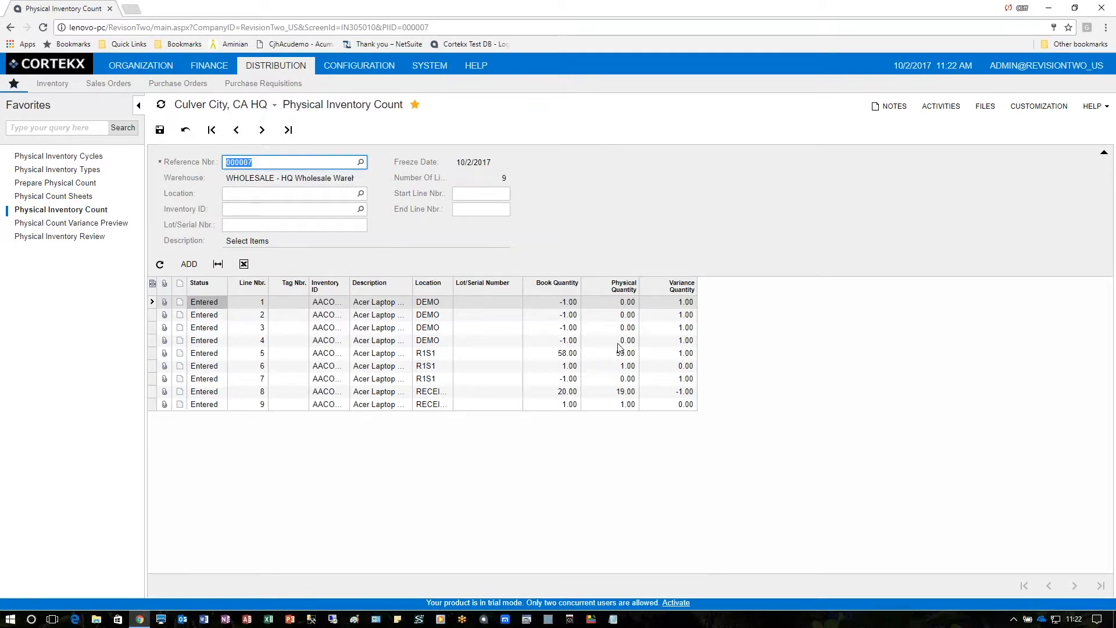
{"action": "mouse_move", "coordinate": [619, 353]}
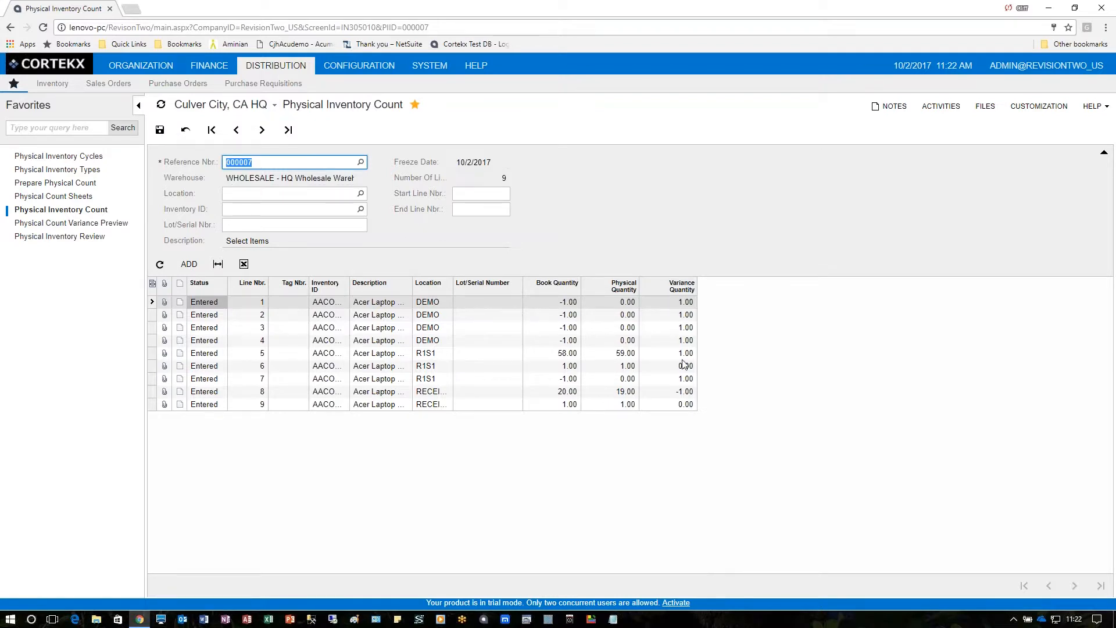
{"action": "mouse_move", "coordinate": [569, 397]}
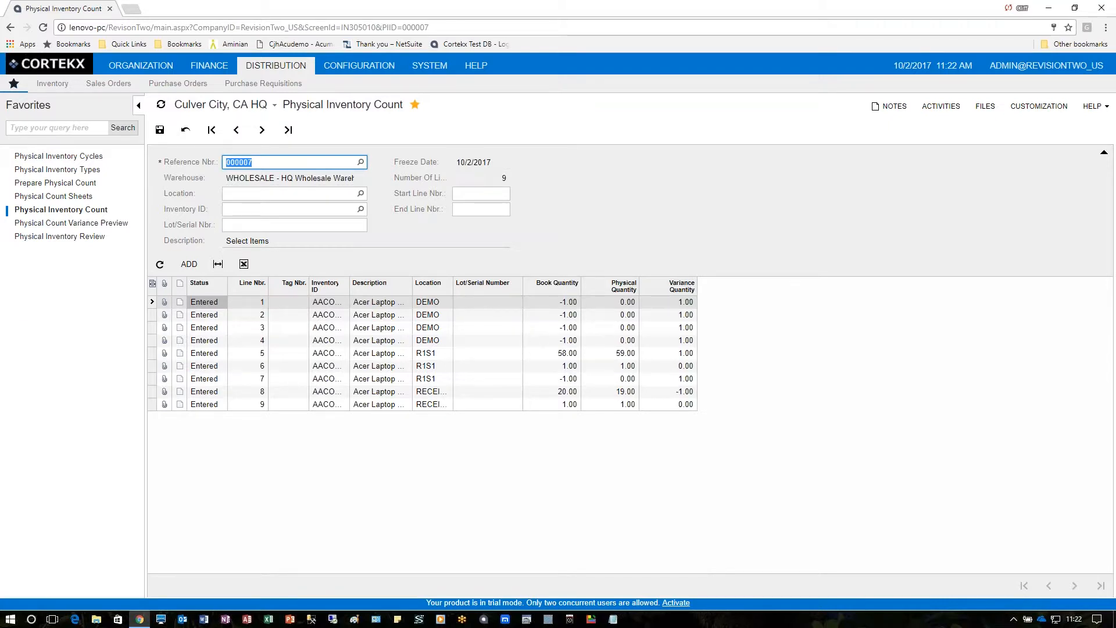
{"action": "mouse_move", "coordinate": [834, 467]}
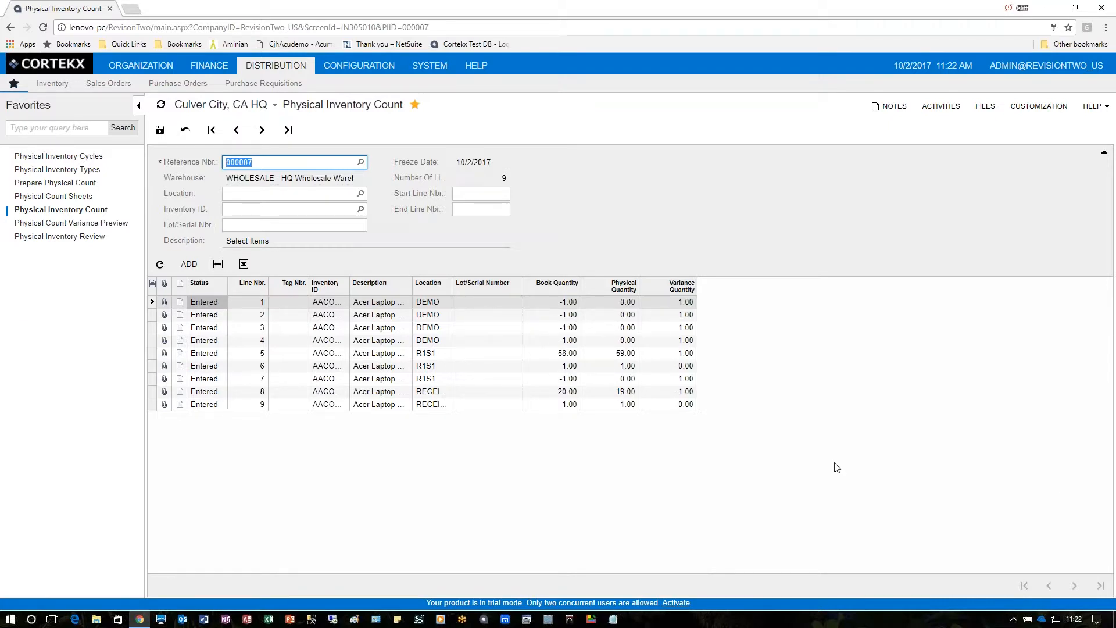
{"action": "mouse_move", "coordinate": [851, 367]}
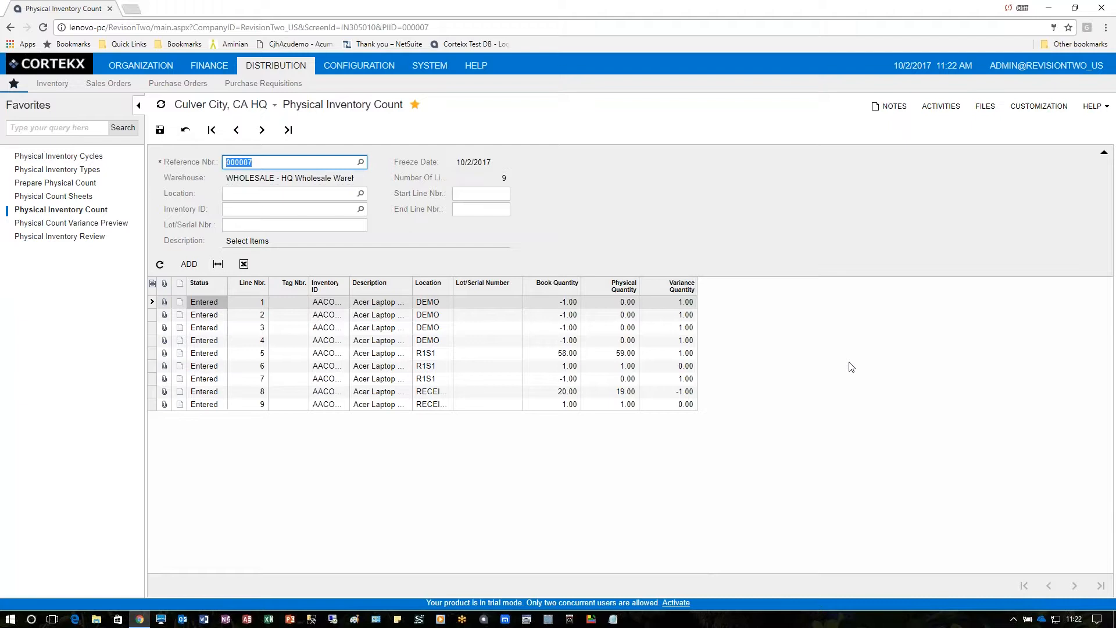
{"action": "mouse_move", "coordinate": [124, 256]}
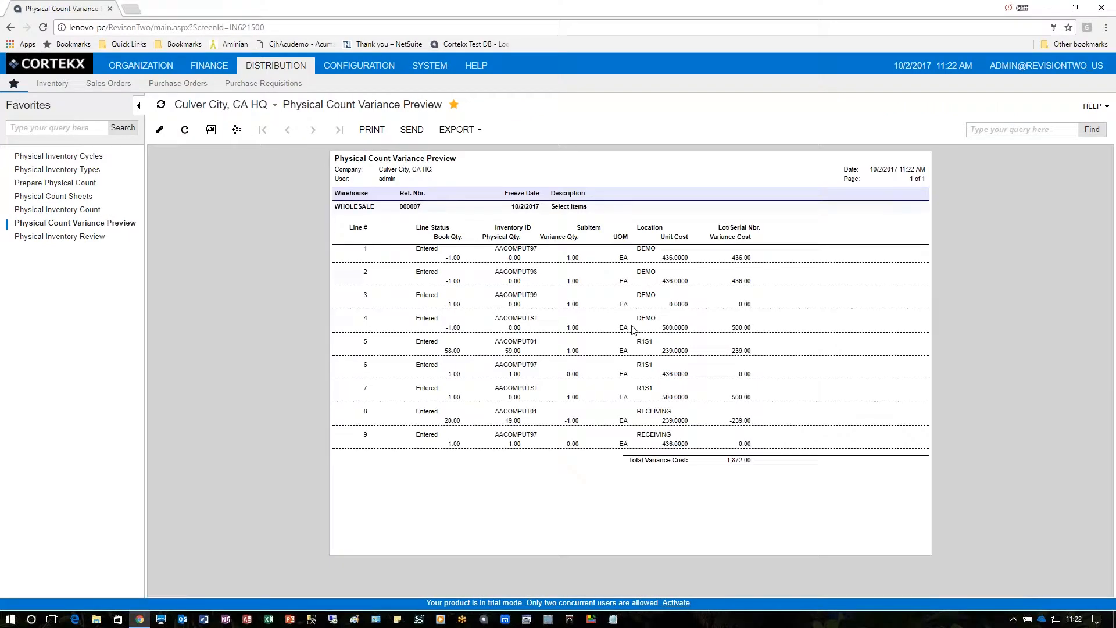
{"action": "mouse_move", "coordinate": [641, 259]}
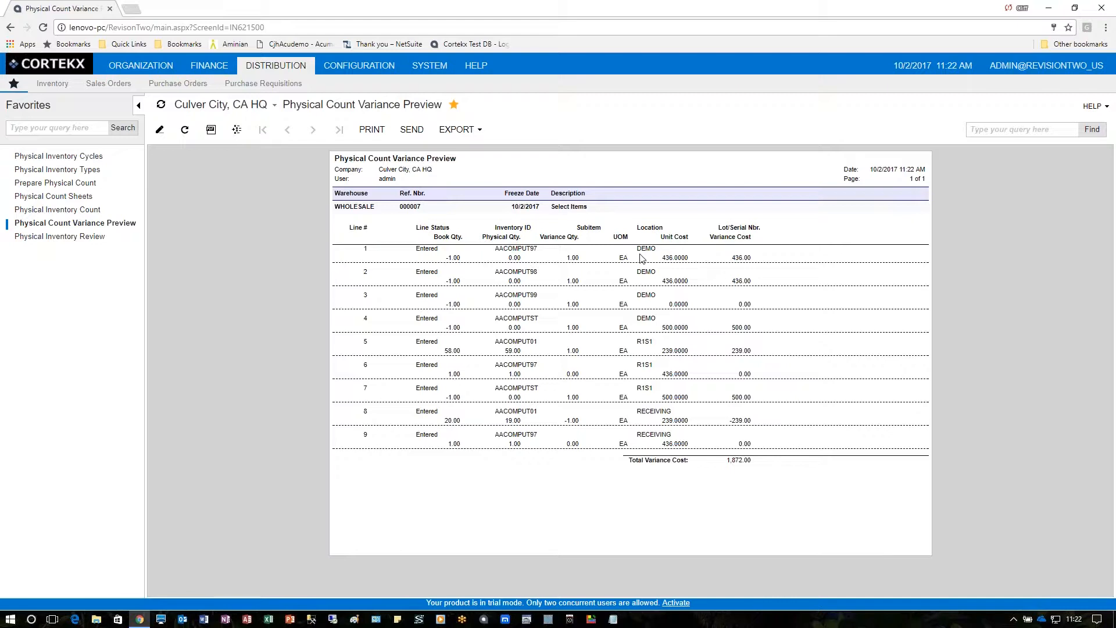
{"action": "mouse_move", "coordinate": [470, 244]}
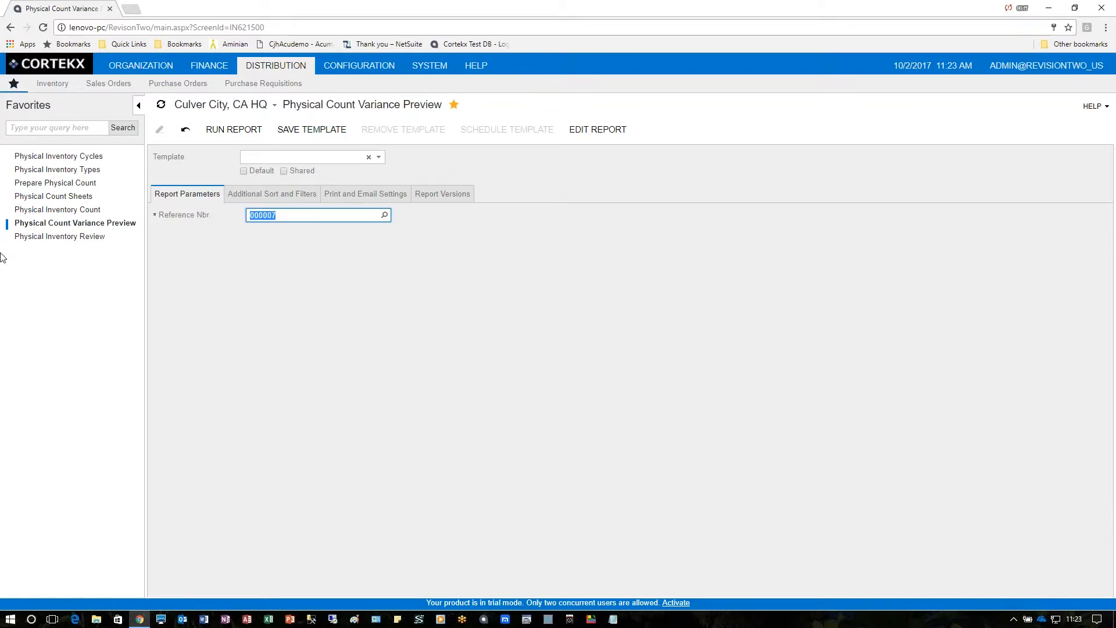
Step: Bring up Physical Inventory Review for count 000007, still Counting In Progress
{"action": "left_click", "coordinate": [60, 236]}
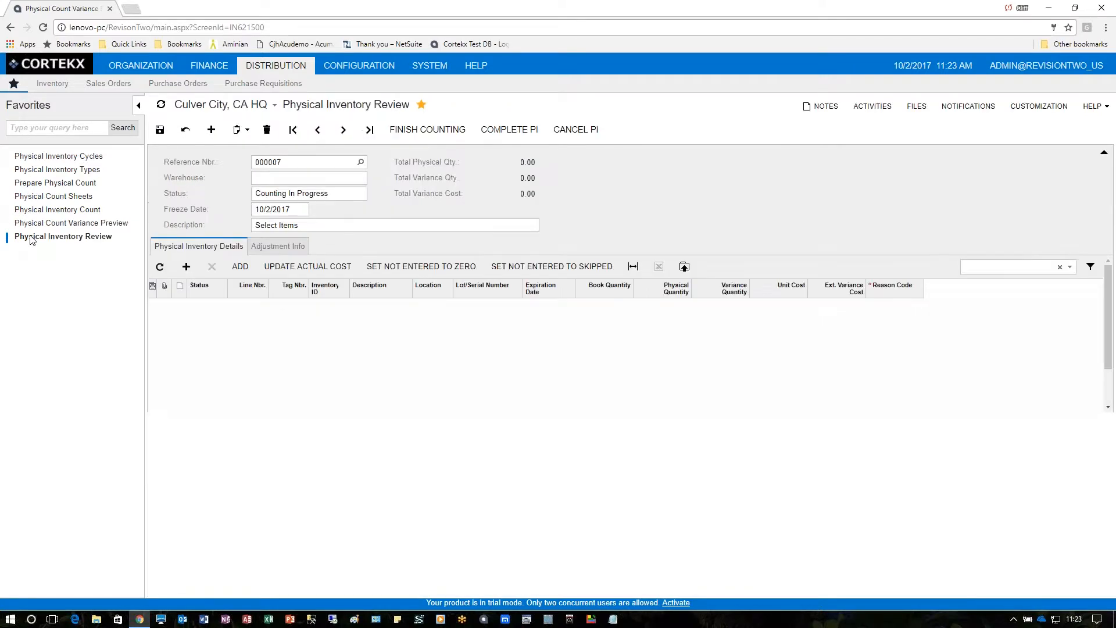
Step: Complete count 000007, producing a 1,902.00 variance cost and adjustment 000045
{"action": "left_click", "coordinate": [63, 236]}
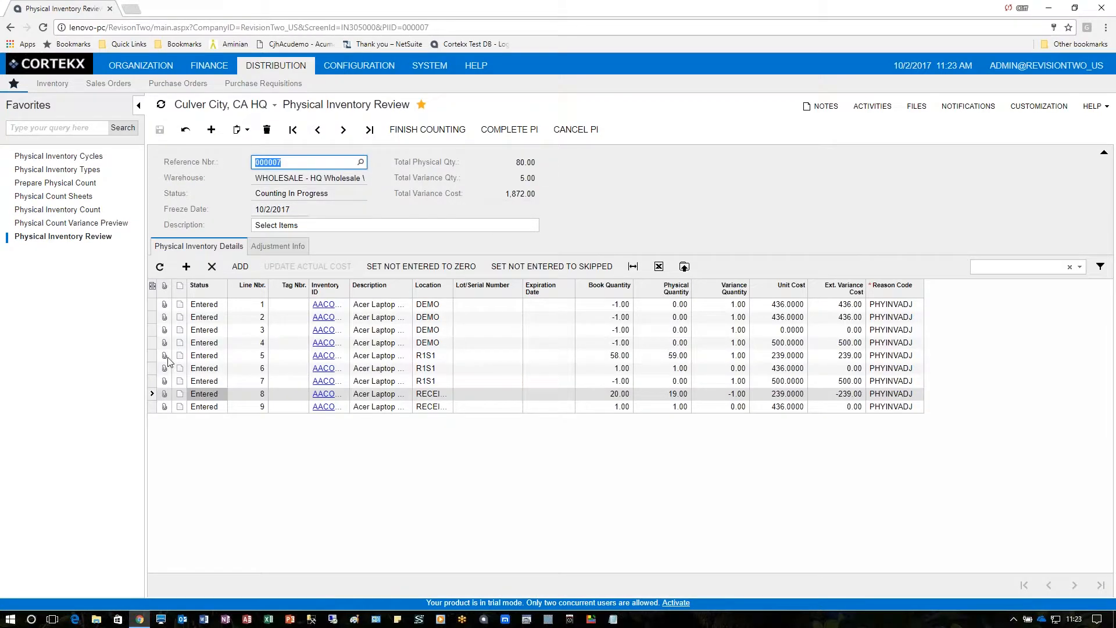
{"action": "mouse_move", "coordinate": [1095, 517]}
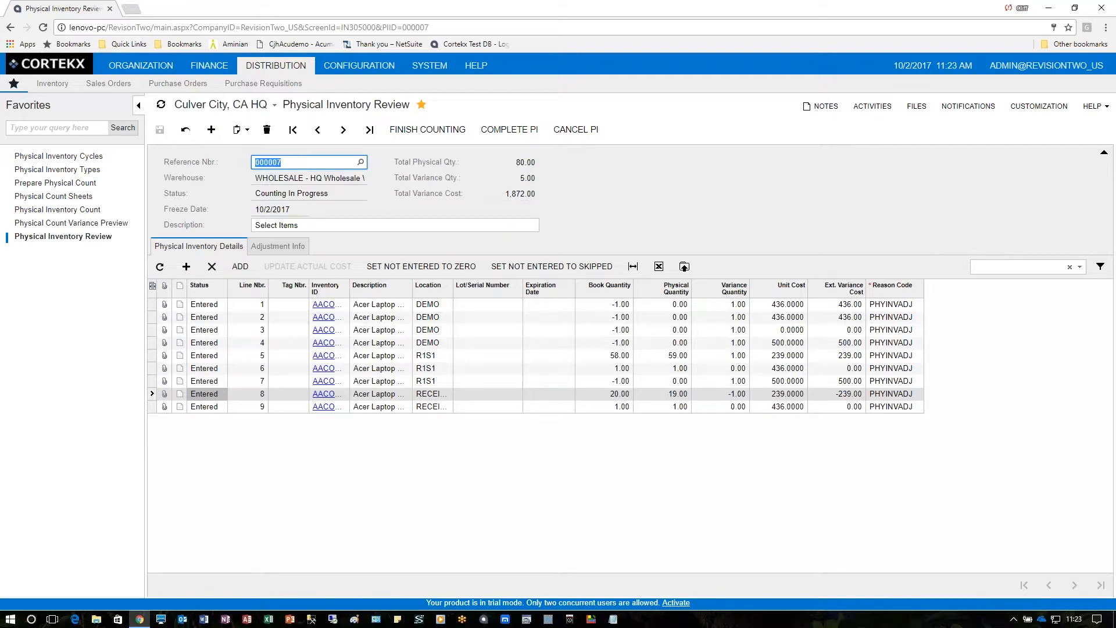
{"action": "mouse_move", "coordinate": [854, 394]}
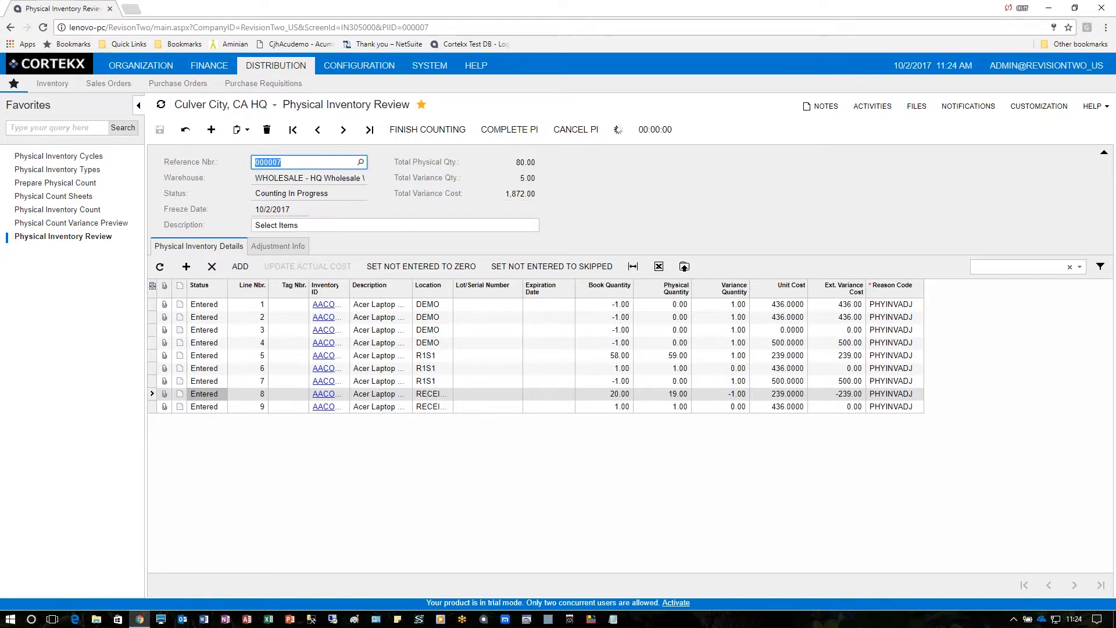
{"action": "left_click", "coordinate": [510, 129]}
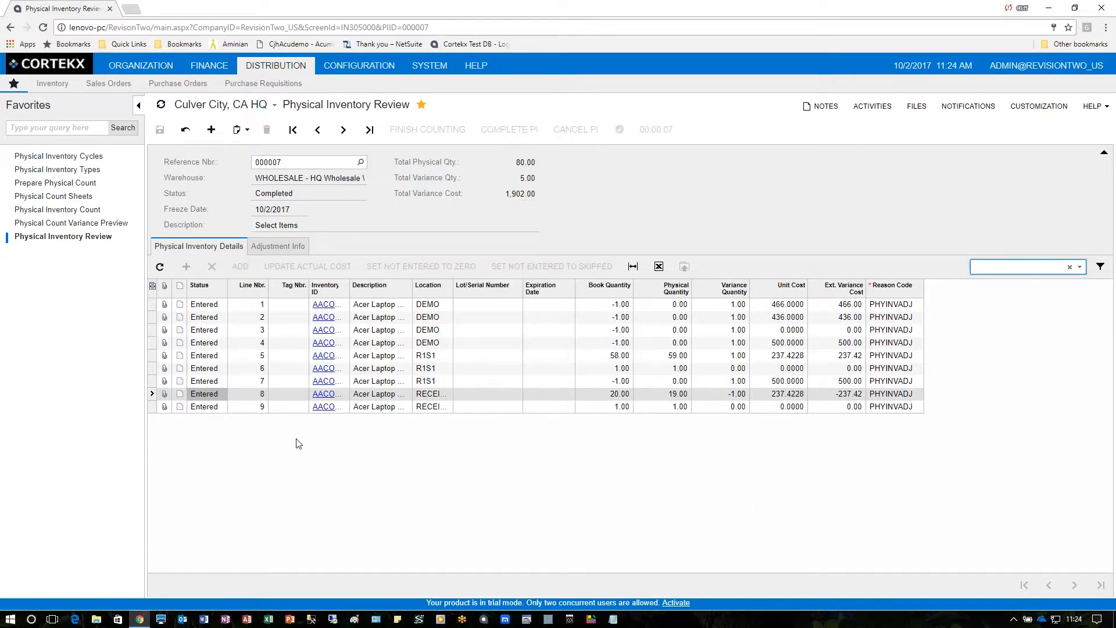
{"action": "left_click", "coordinate": [278, 246]}
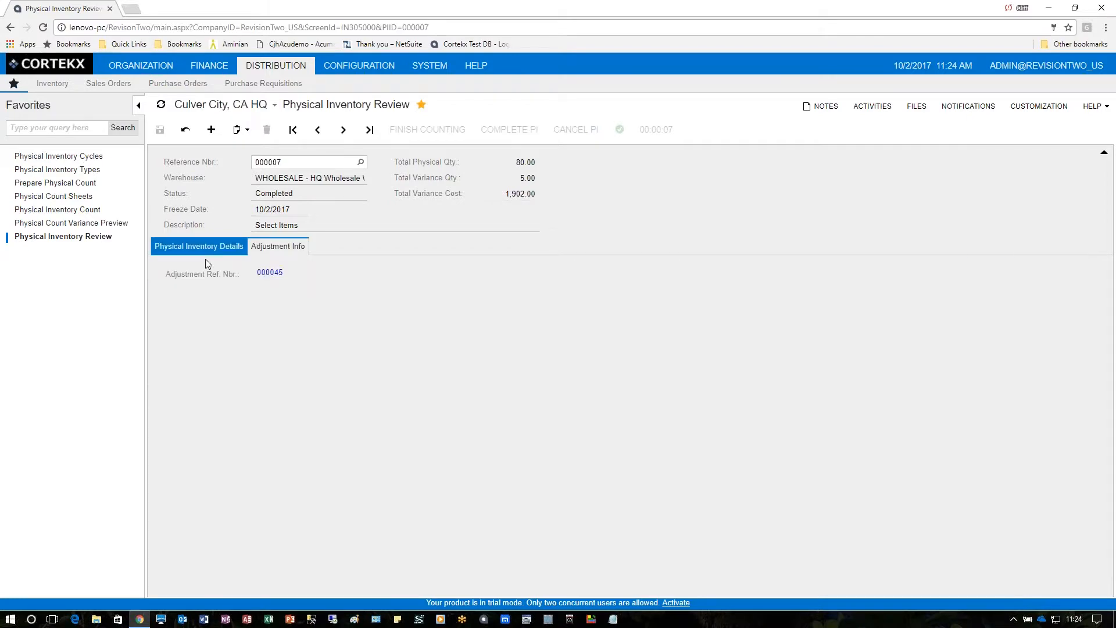
Step: View adjustment 000045 from Adjustment Info, confirming it is Released for 1,902.00
{"action": "left_click", "coordinate": [269, 272]}
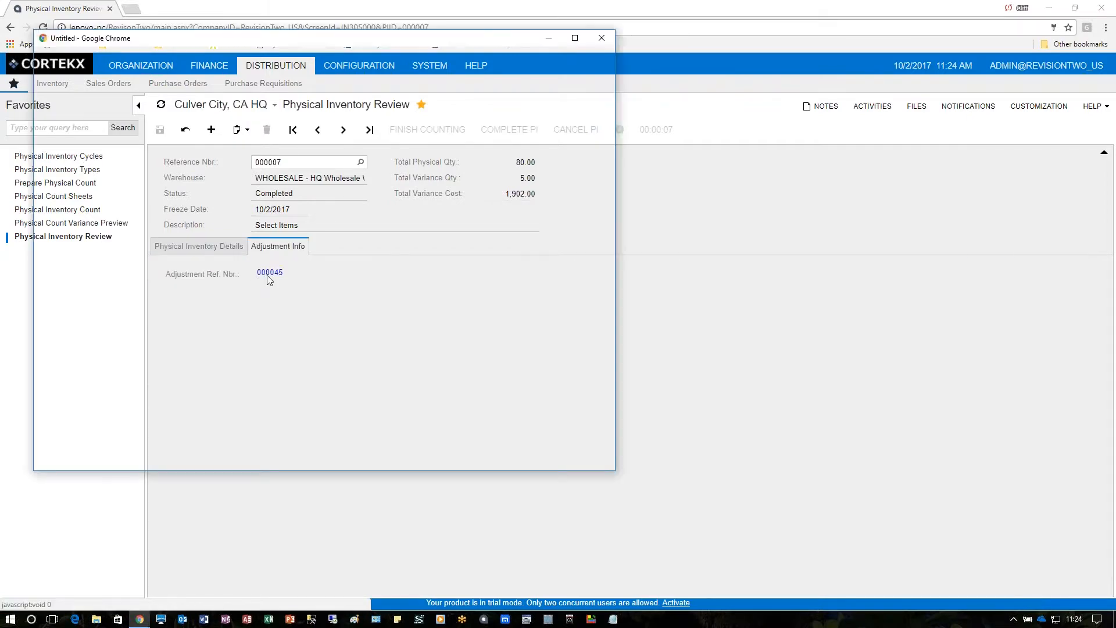
{"action": "left_click", "coordinate": [270, 273]}
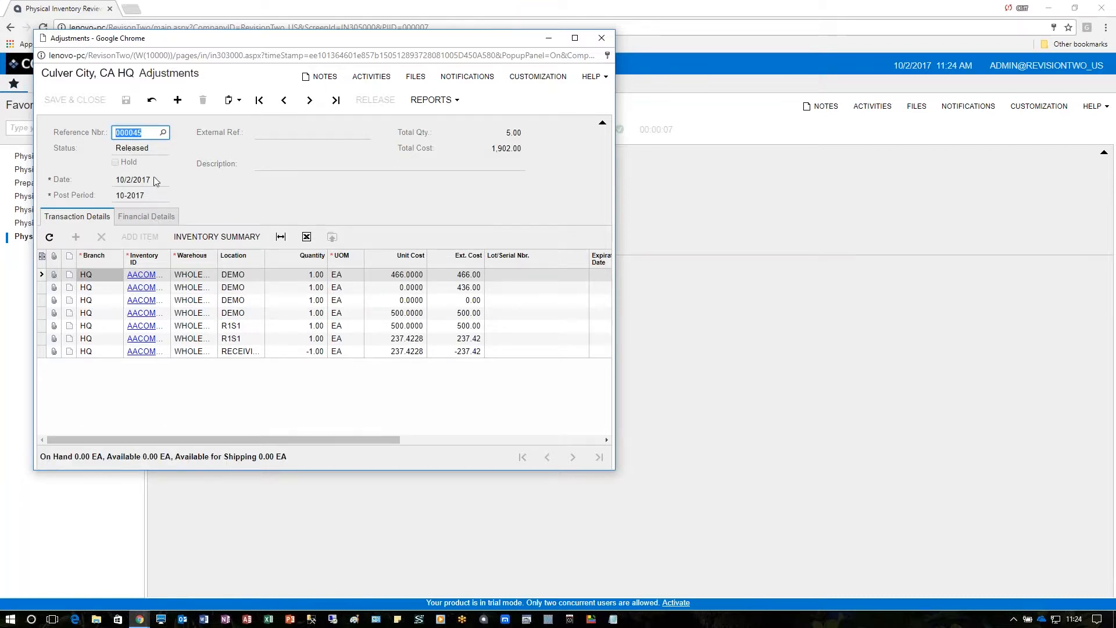
{"action": "mouse_move", "coordinate": [192, 198]}
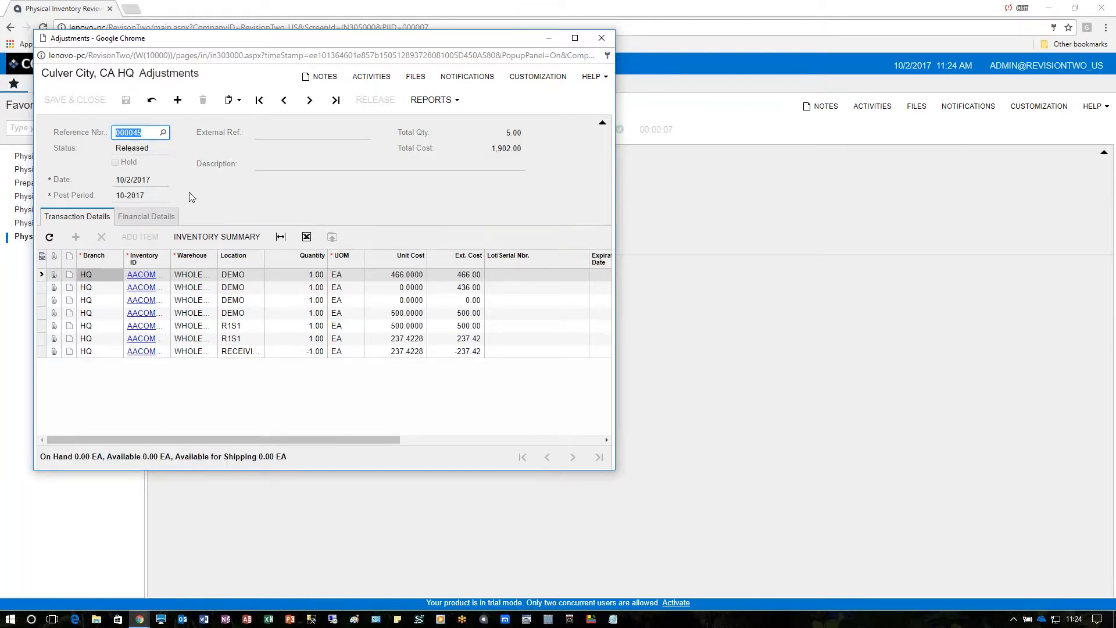
{"action": "left_click", "coordinate": [146, 217]}
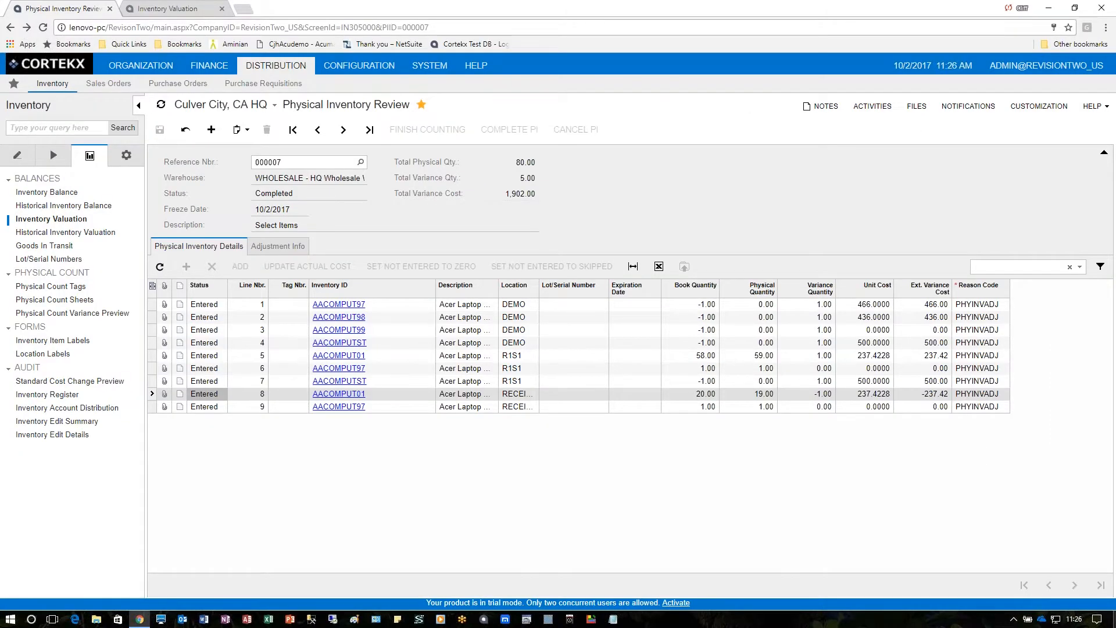
{"action": "mouse_move", "coordinate": [784, 381]}
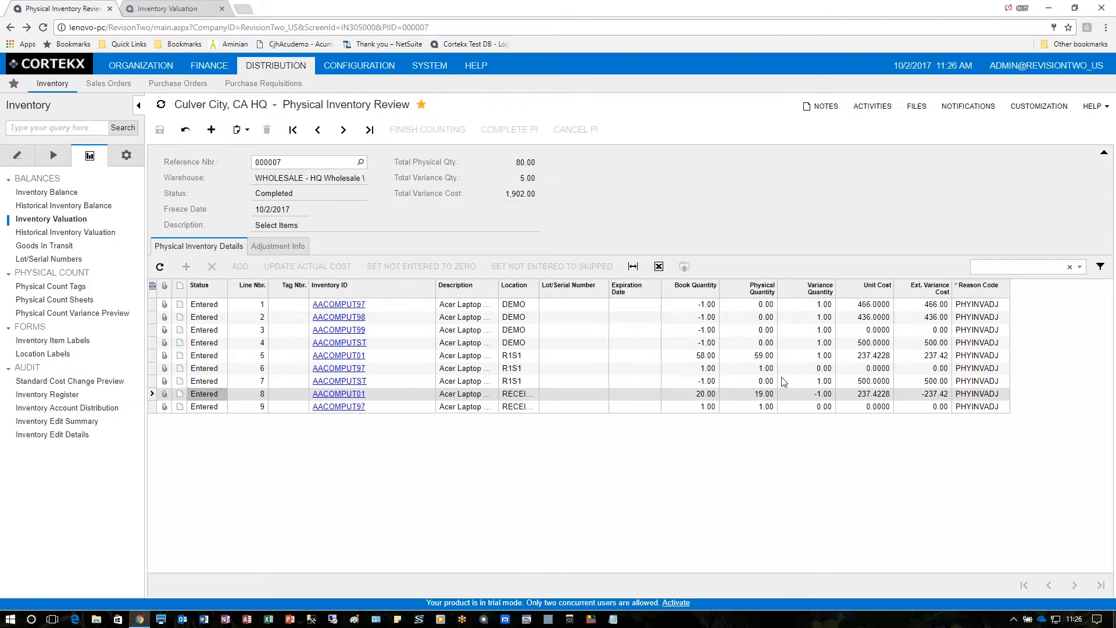
{"action": "mouse_move", "coordinate": [534, 364]}
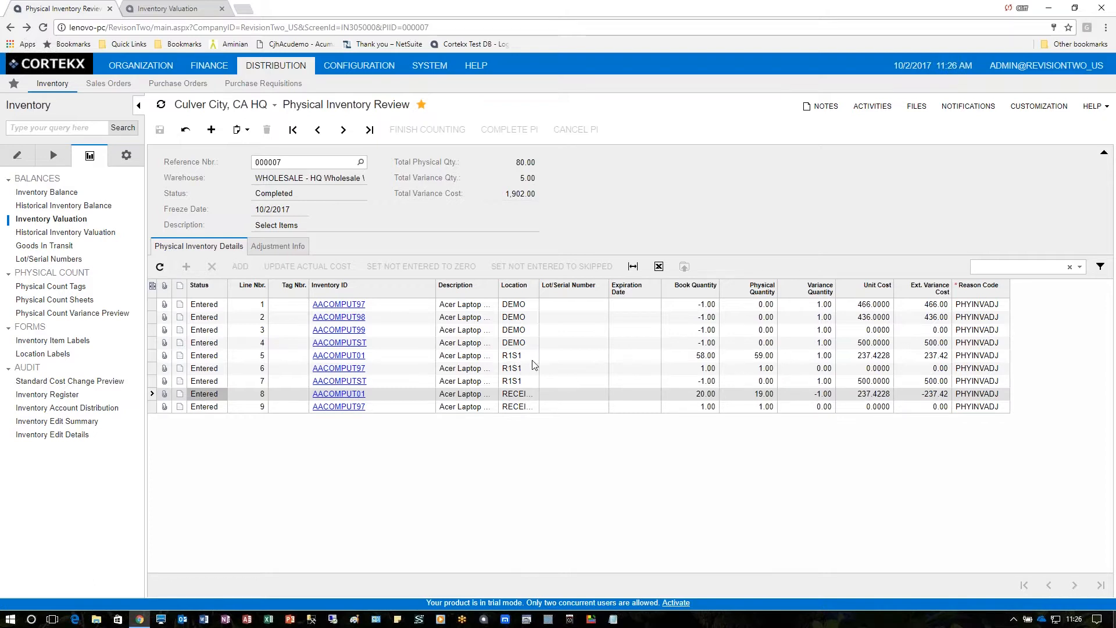
{"action": "mouse_move", "coordinate": [748, 362]}
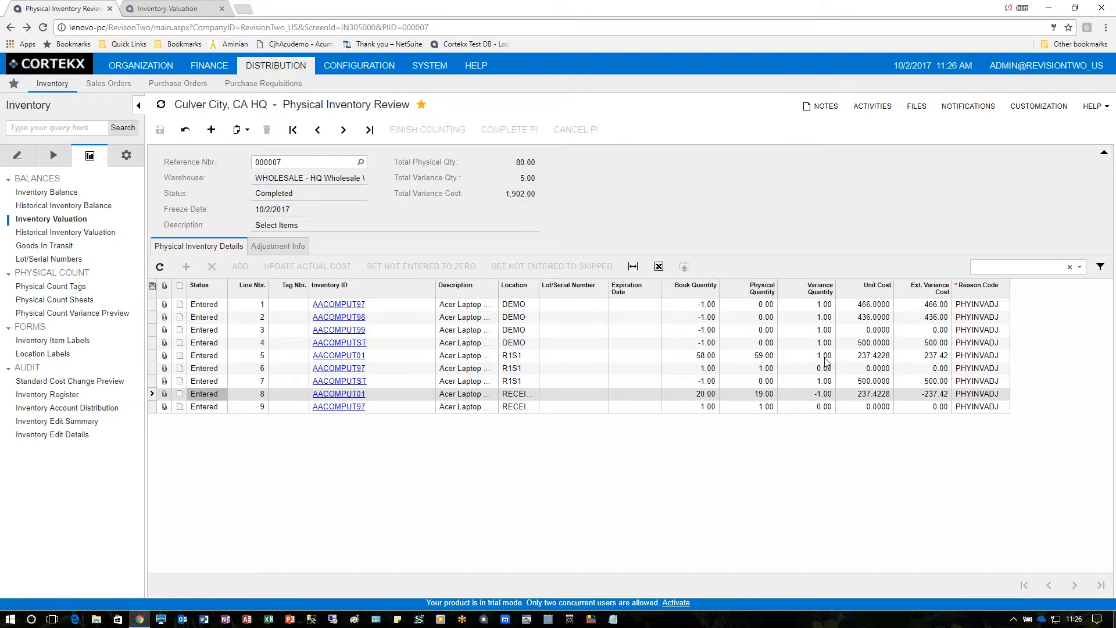
{"action": "mouse_move", "coordinate": [701, 401]}
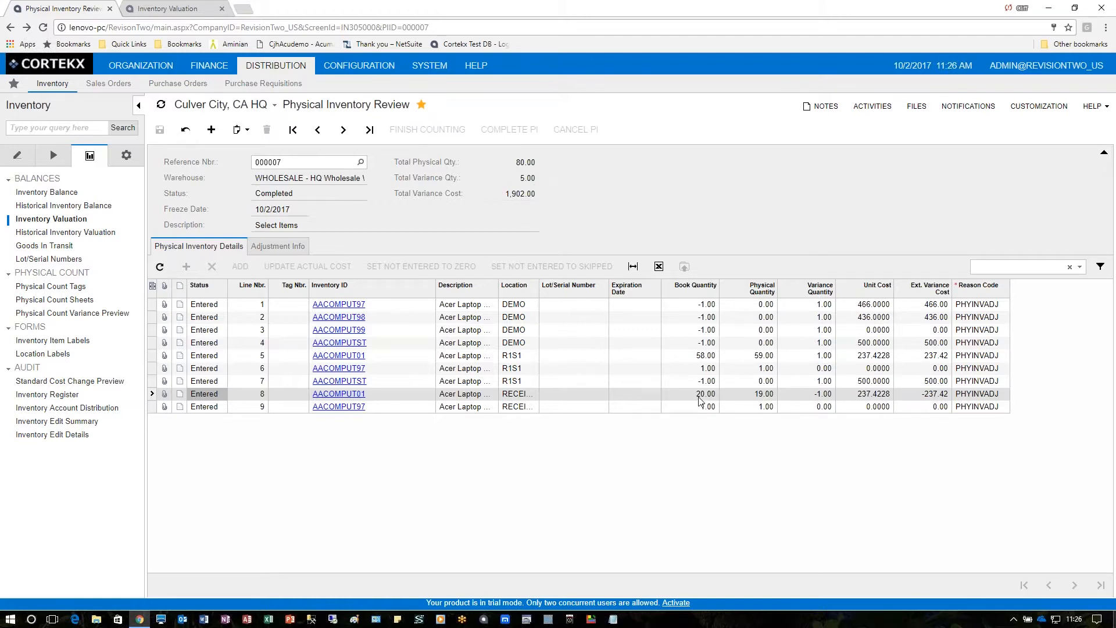
{"action": "mouse_move", "coordinate": [815, 402]}
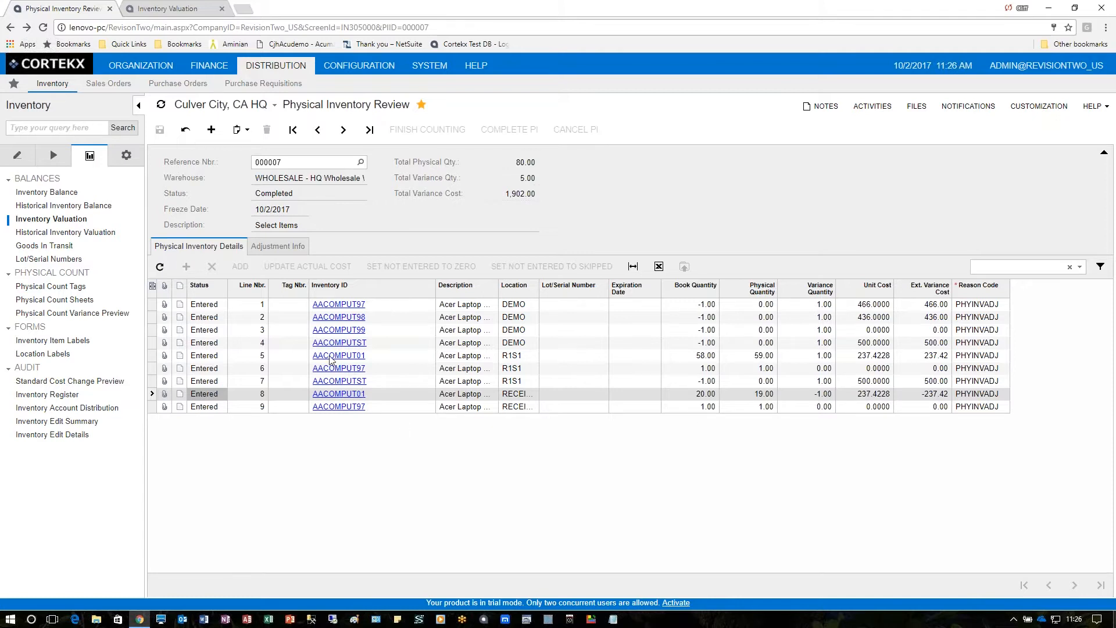
{"action": "mouse_move", "coordinate": [355, 357]}
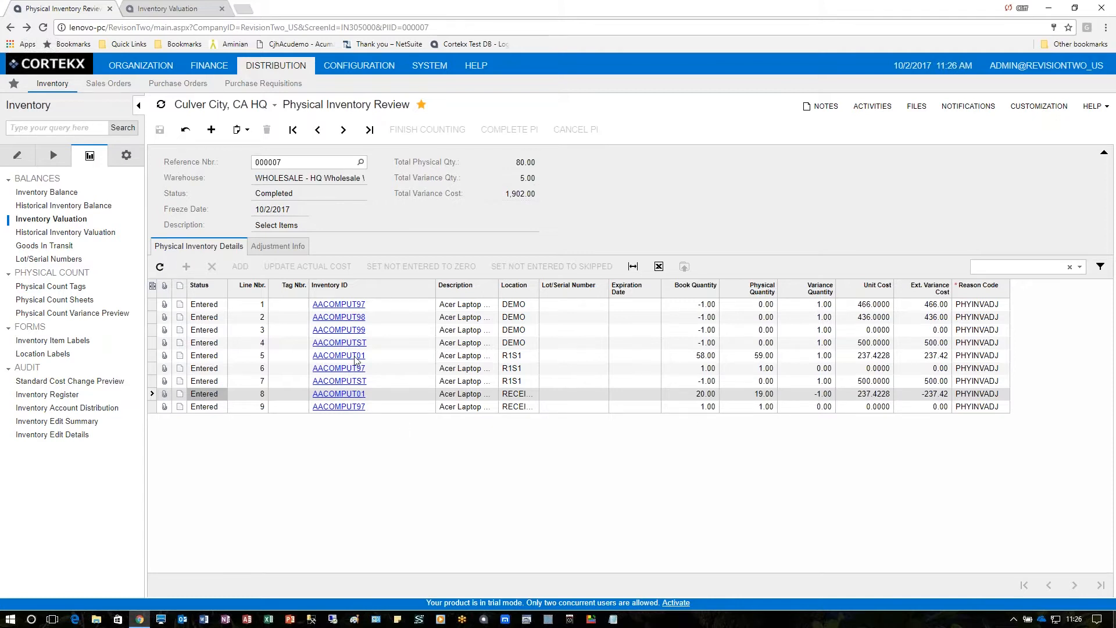
{"action": "mouse_move", "coordinate": [369, 358]}
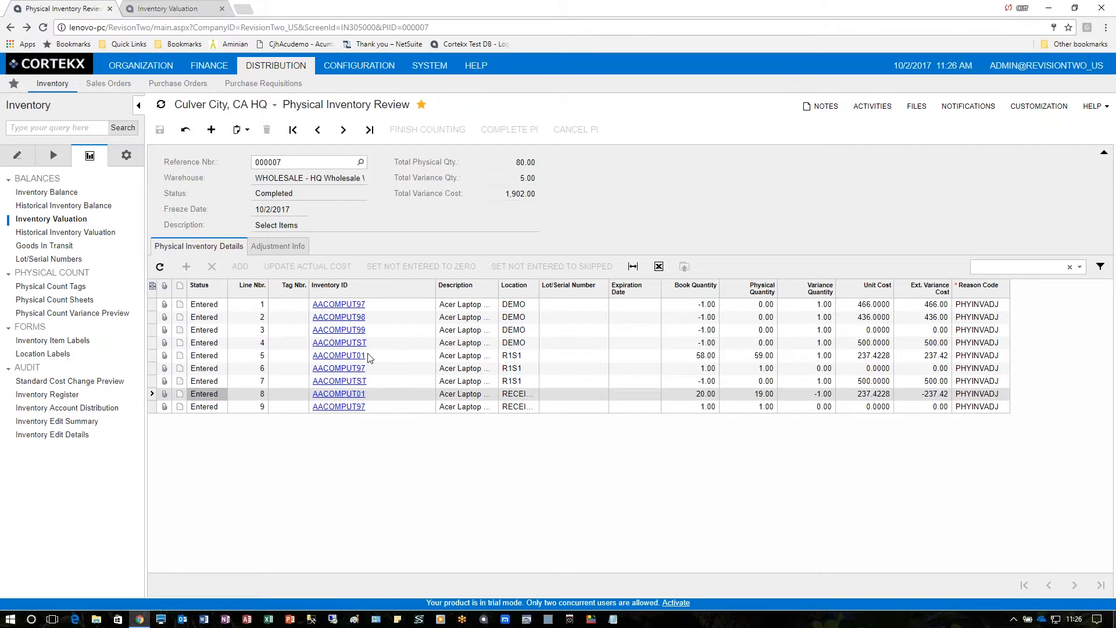
{"action": "mouse_move", "coordinate": [162, 9]}
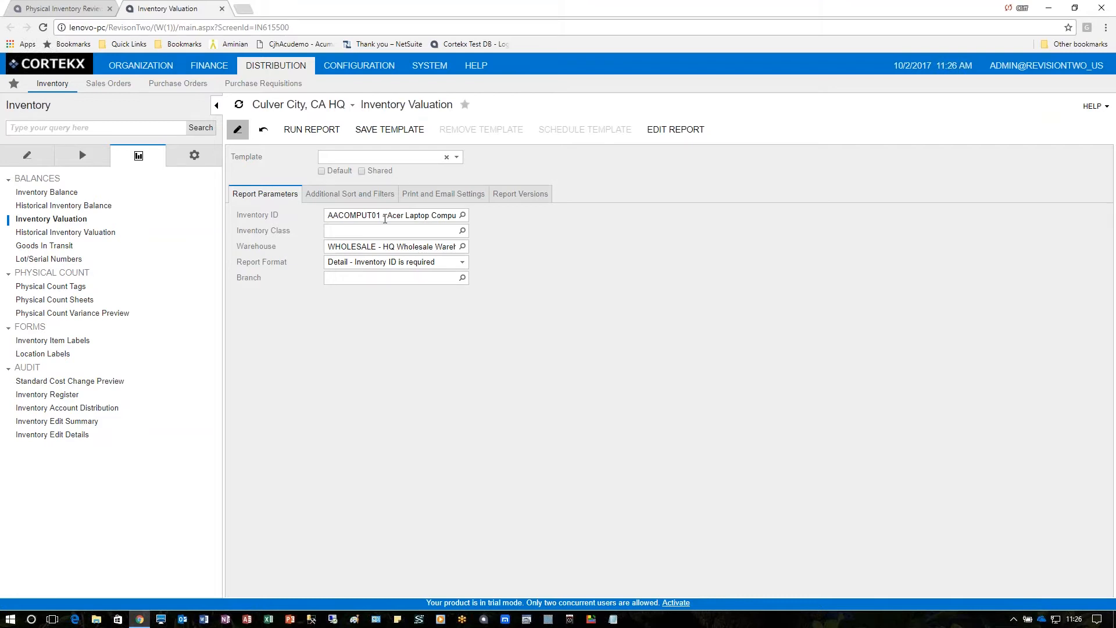
{"action": "mouse_move", "coordinate": [393, 274]}
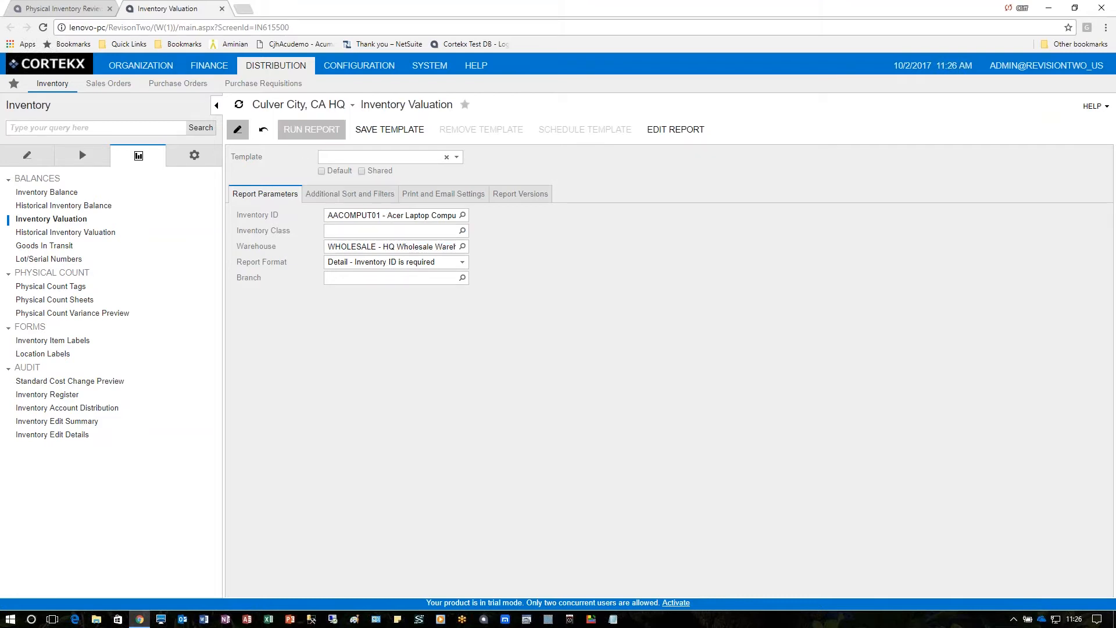
Step: Run the AACOMPUT01 WHOLESALE valuation report, showing 79.00 on hand totaling 18,756.40
{"action": "left_click", "coordinate": [311, 129]}
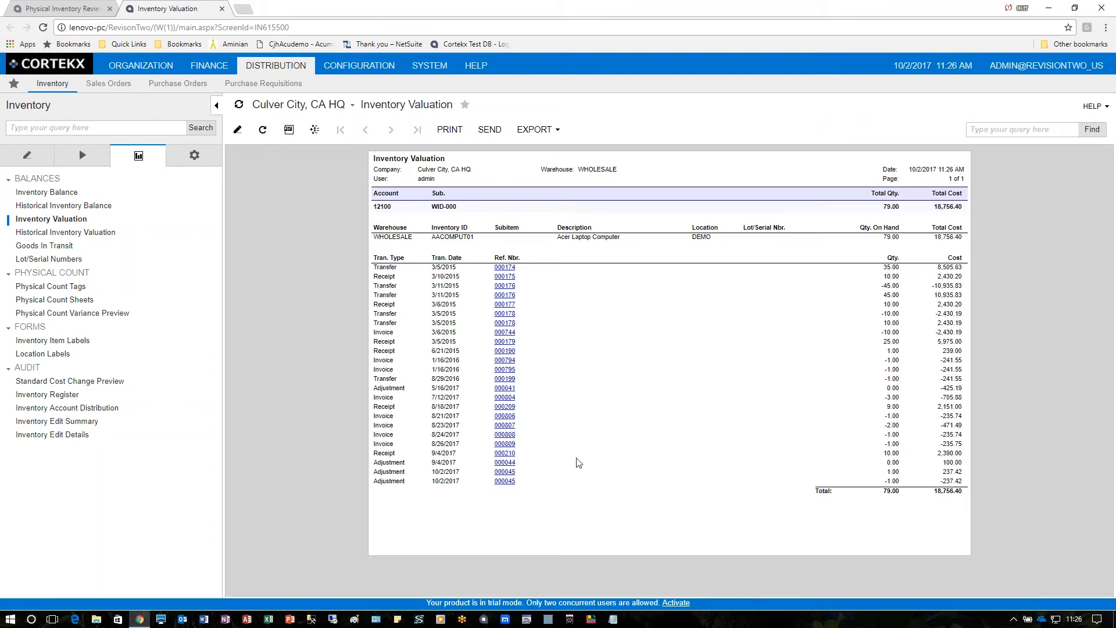
{"action": "mouse_move", "coordinate": [453, 495]}
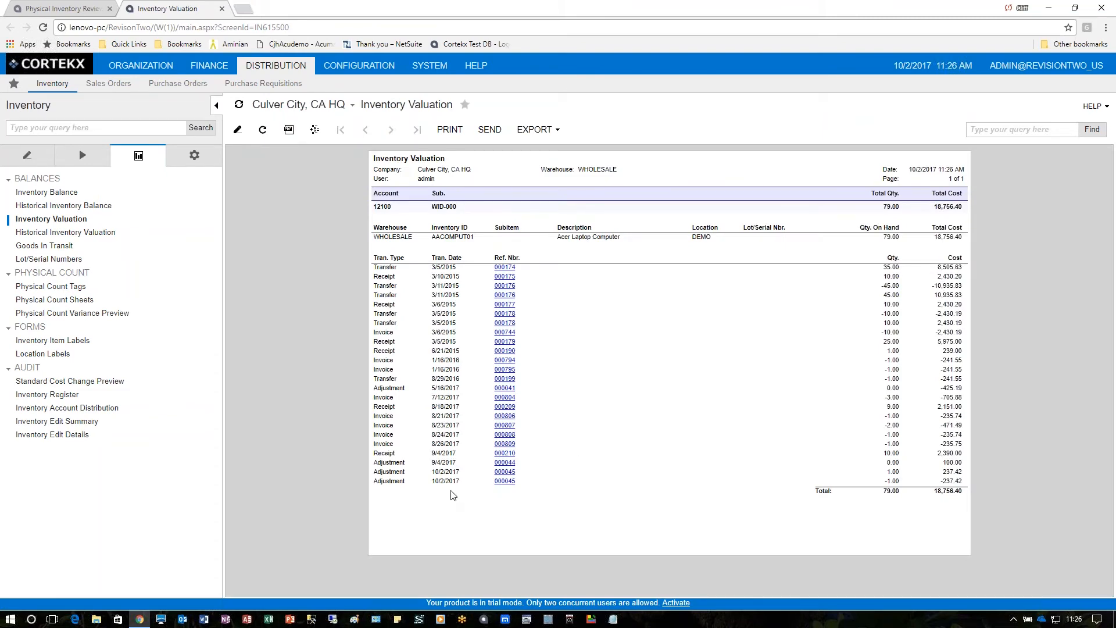